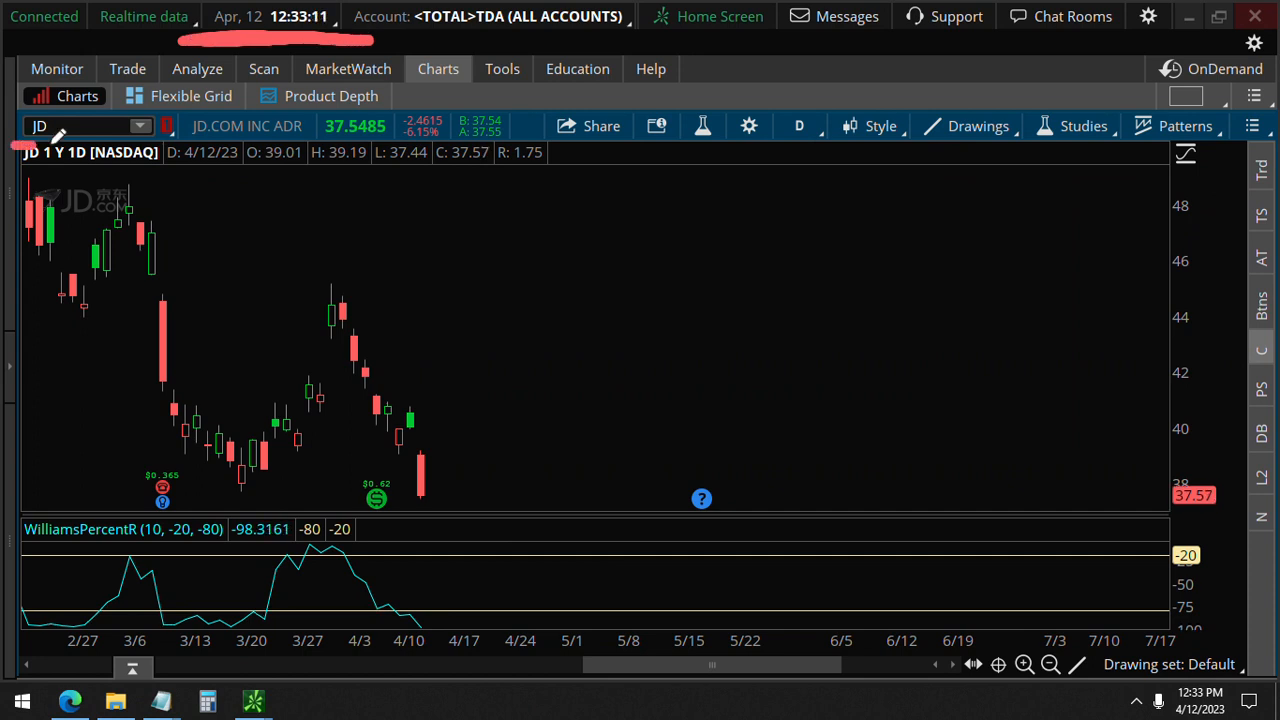
Display JD's options time and sales with the 2,500-contract April 41/42 call spread prints
{"action": "left_click", "coordinate": [80, 125]}
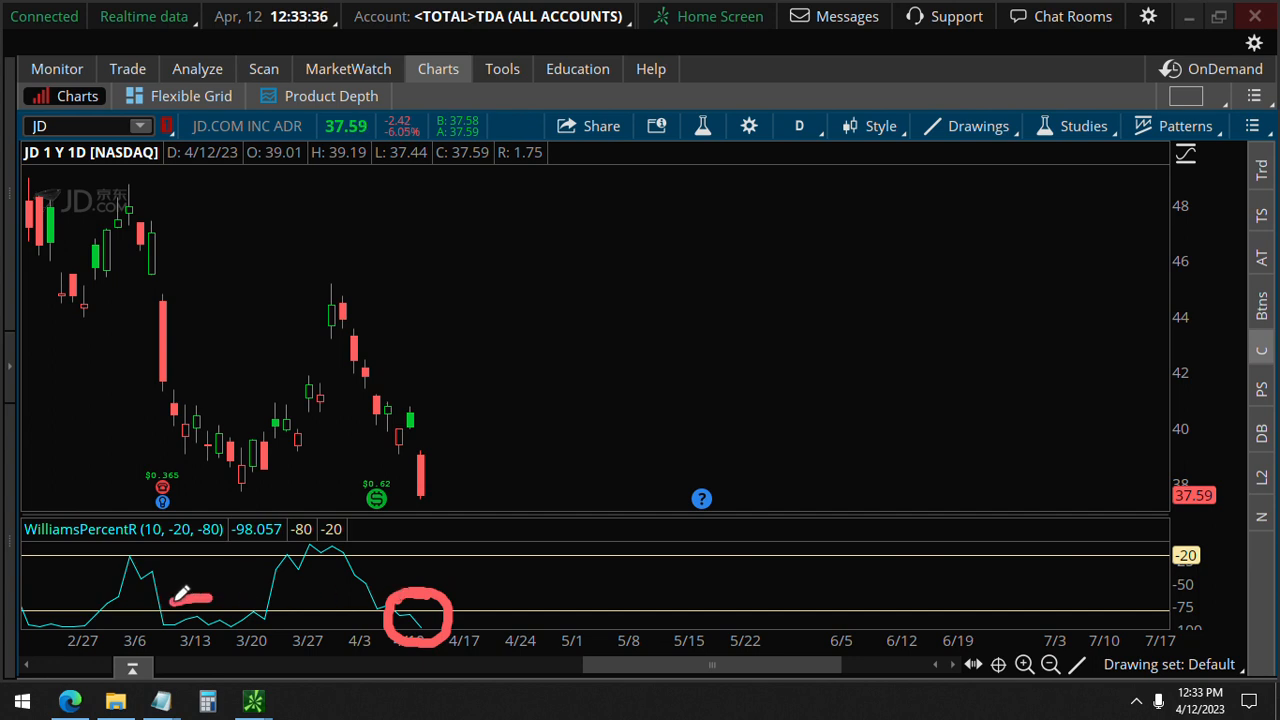
{"action": "left_click_drag", "start_coordinate": [155, 595], "coordinate": [250, 630]}
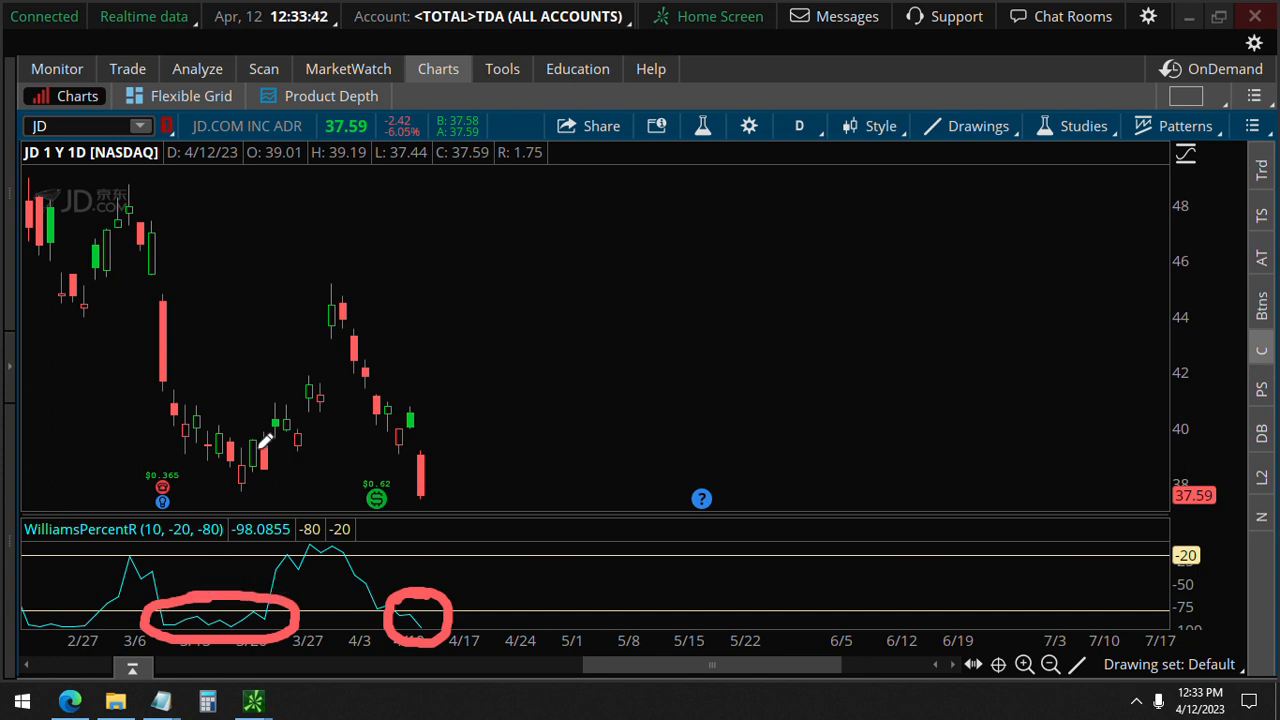
{"action": "left_click_drag", "start_coordinate": [255, 450], "coordinate": [320, 292]}
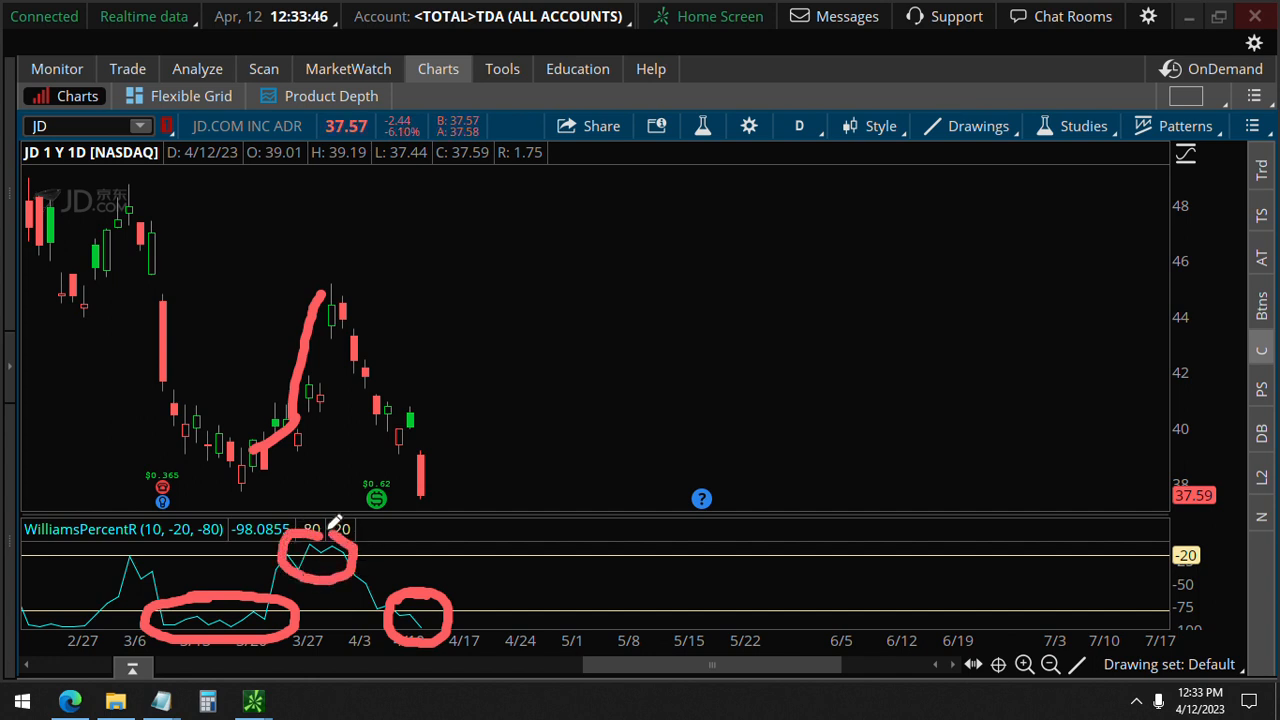
{"action": "mouse_move", "coordinate": [80, 570]}
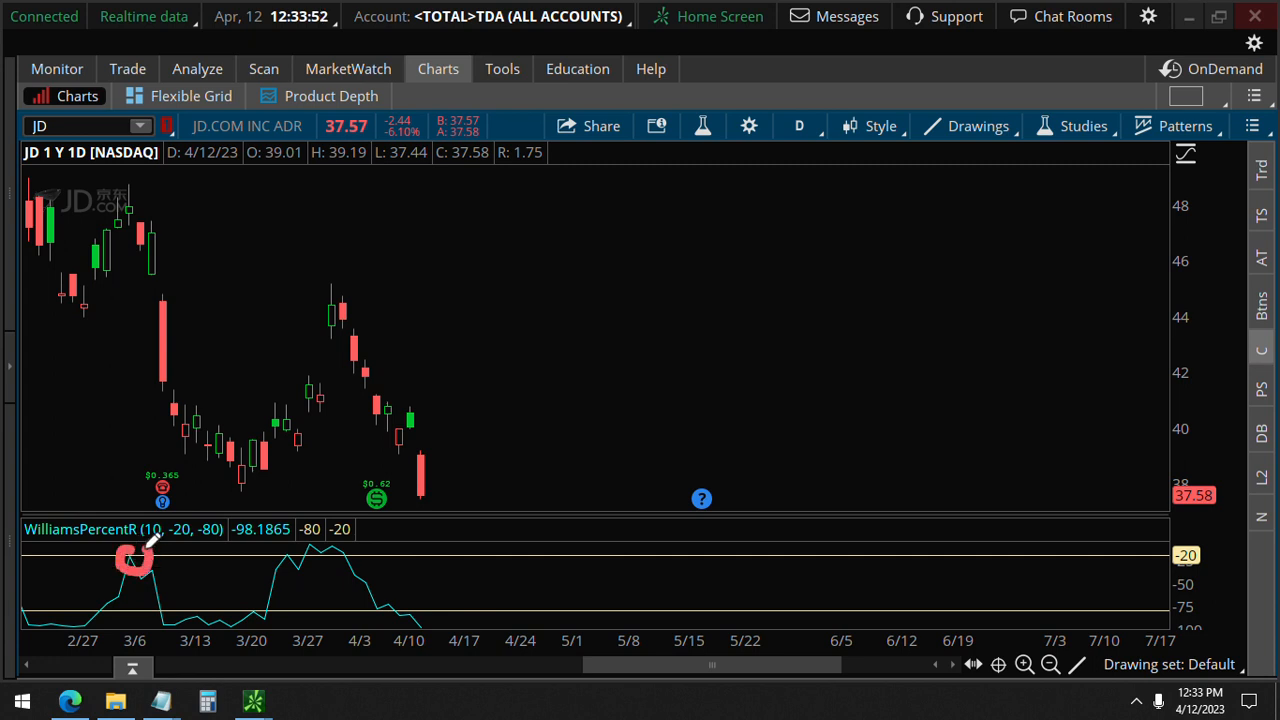
{"action": "left_click_drag", "start_coordinate": [130, 215], "coordinate": [180, 255]}
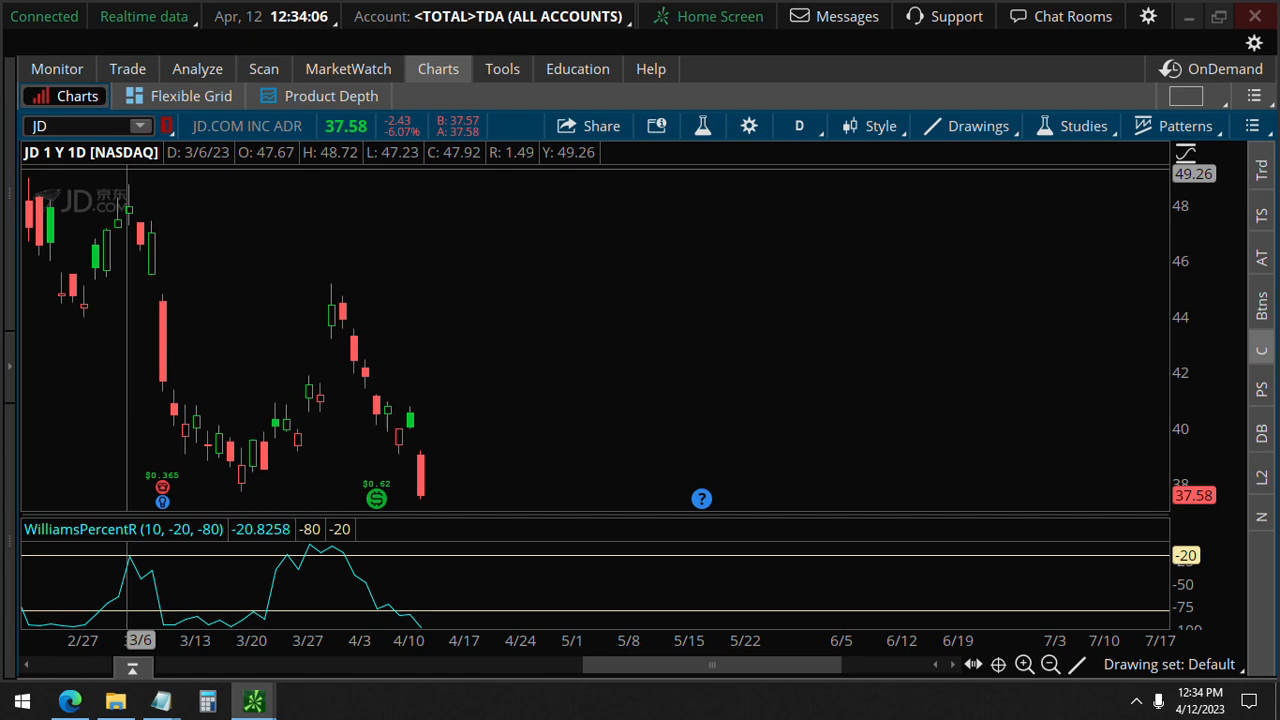
{"action": "left_click", "coordinate": [127, 68]}
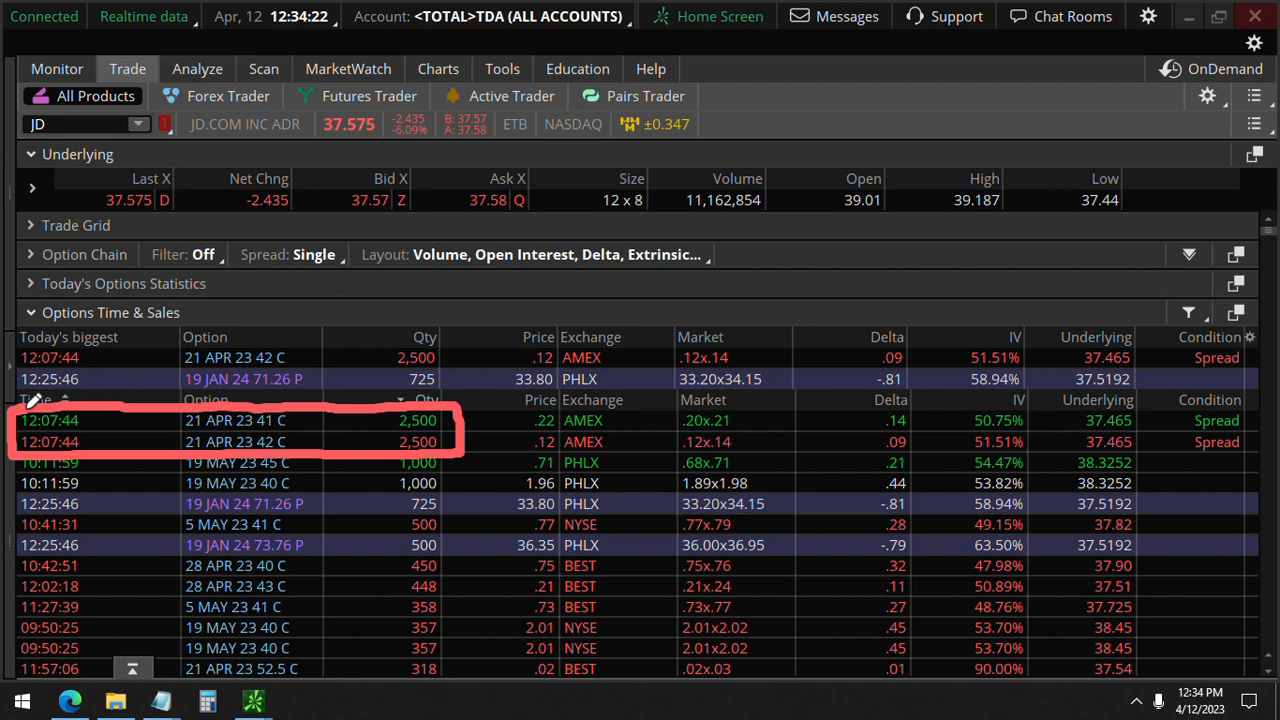
{"action": "mouse_move", "coordinate": [25, 452]}
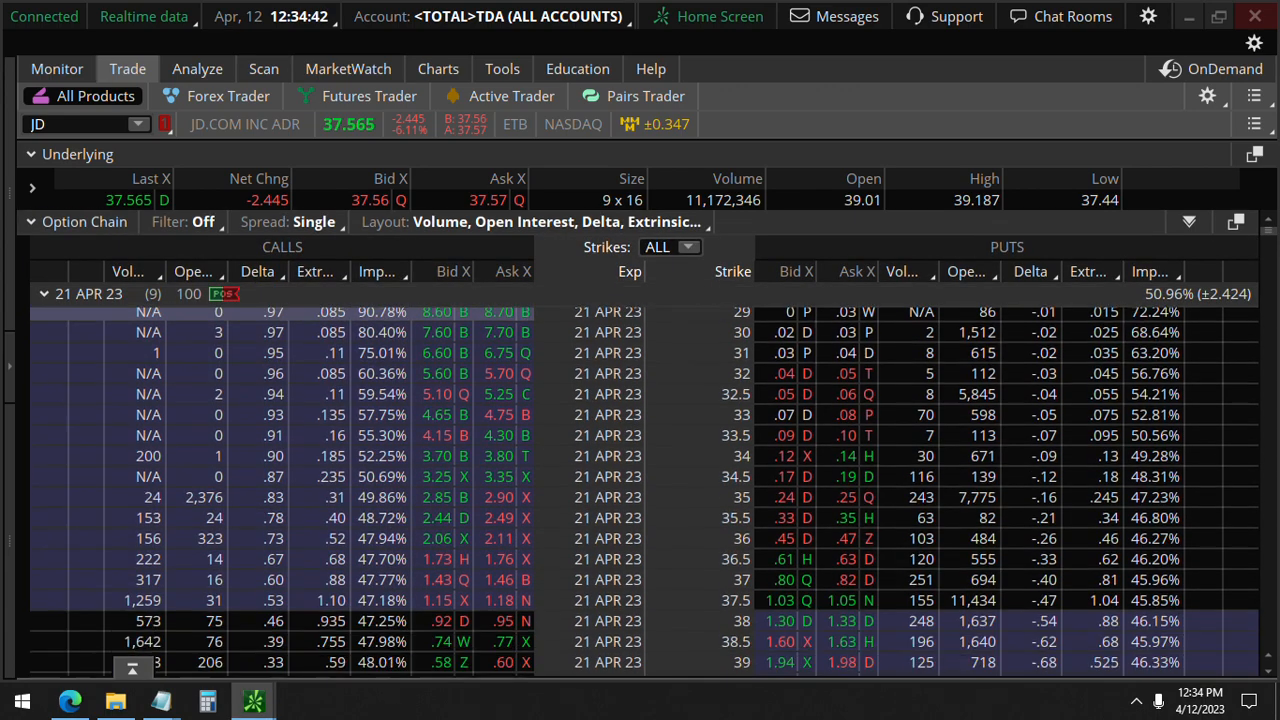
Scroll JD's April 21 chain to the 41 and 42 calls (volumes 3,441 and 2,910)
{"action": "scroll", "scroll_direction": "down", "scroll_amount": 3}
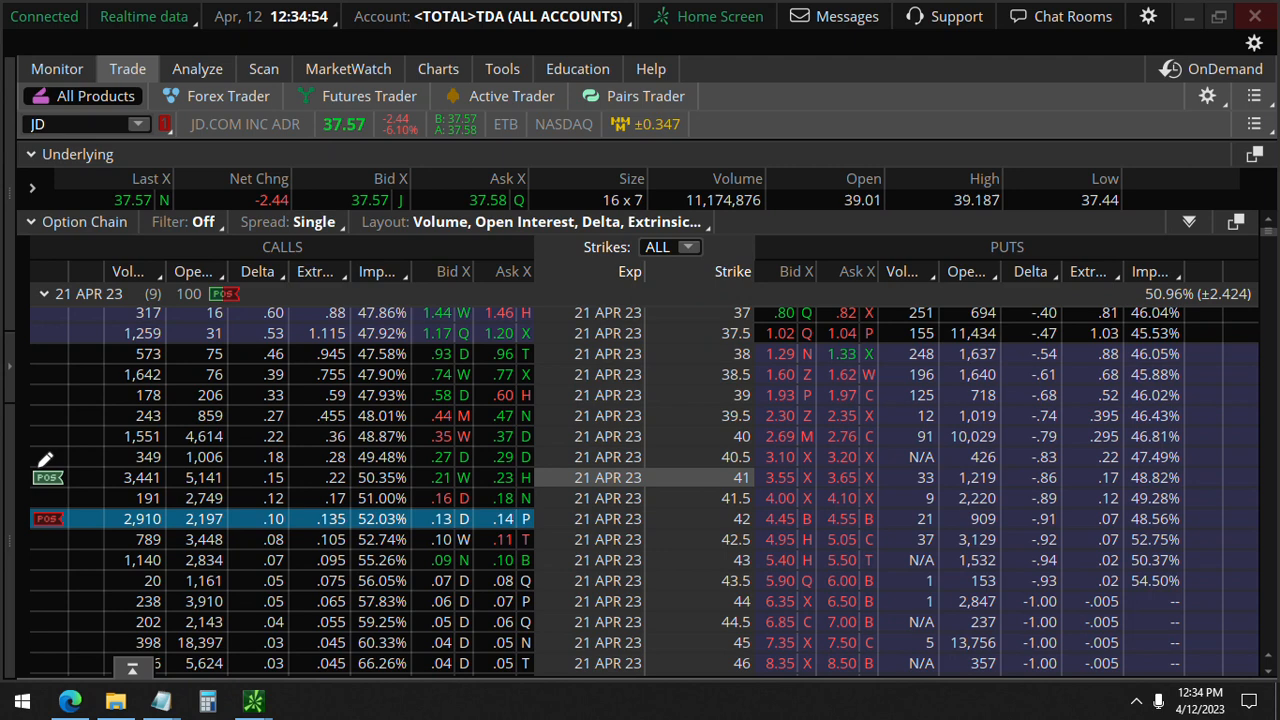
{"action": "left_click_drag", "start_coordinate": [20, 490], "coordinate": [345, 478]}
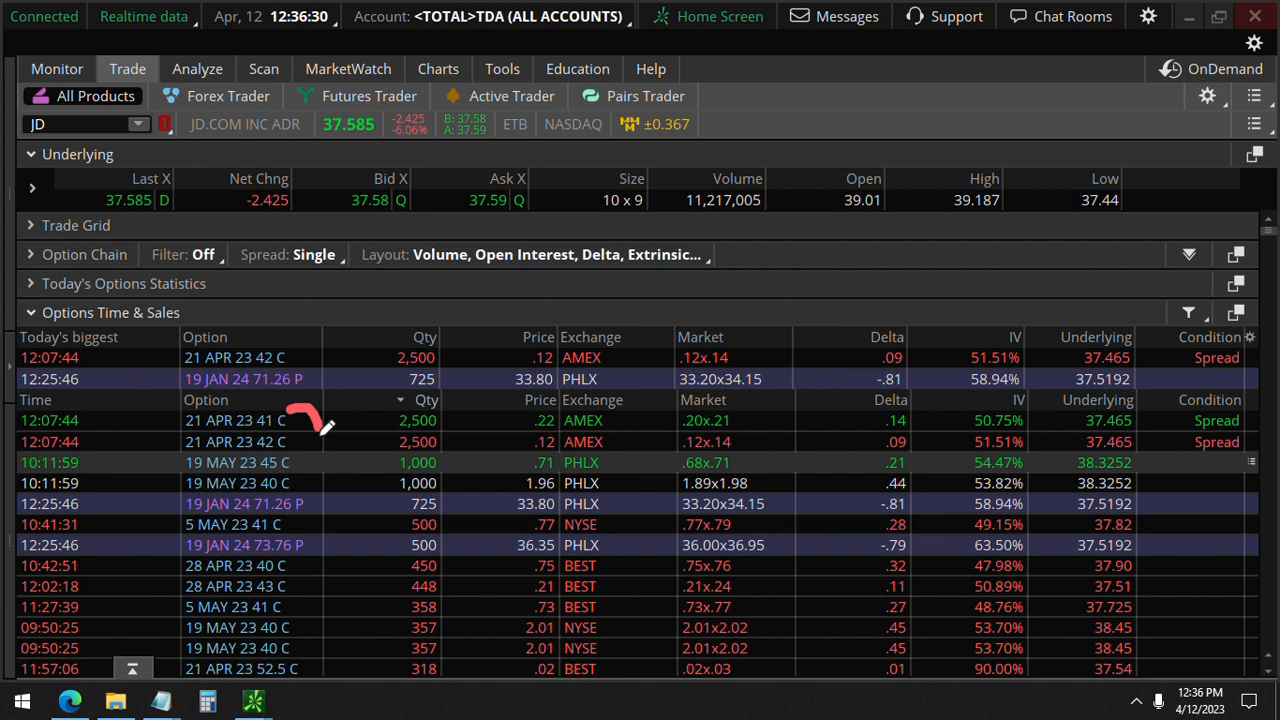
{"action": "mouse_move", "coordinate": [315, 445]}
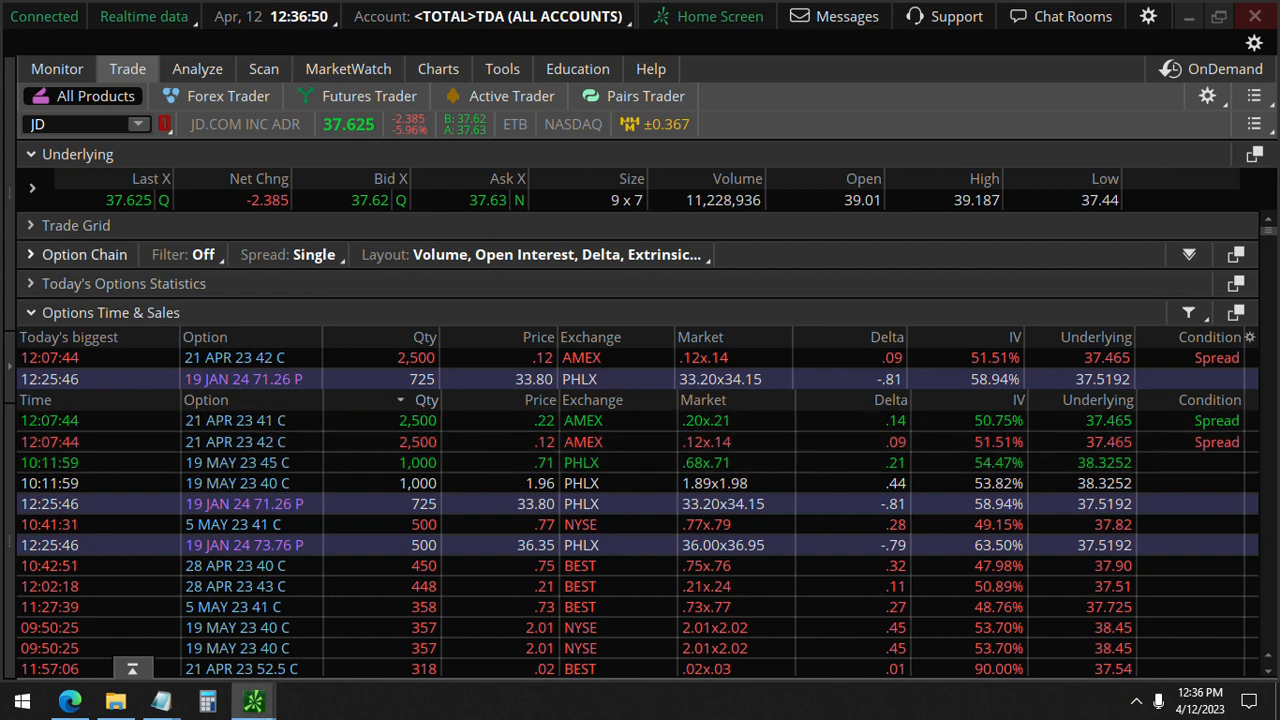
Expand JD's option chain expirations and scroll toward the May 19 40/45 calls
{"action": "left_click", "coordinate": [30, 254]}
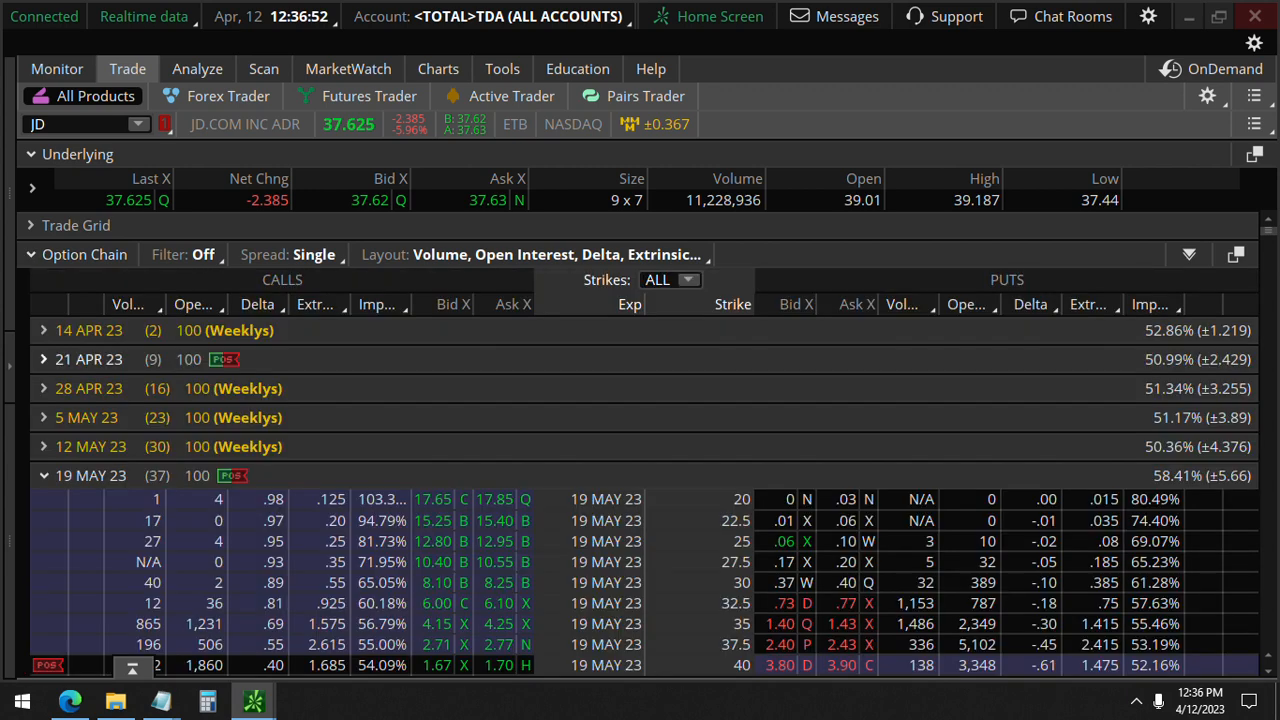
{"action": "scroll", "scroll_direction": "down", "scroll_amount": 3}
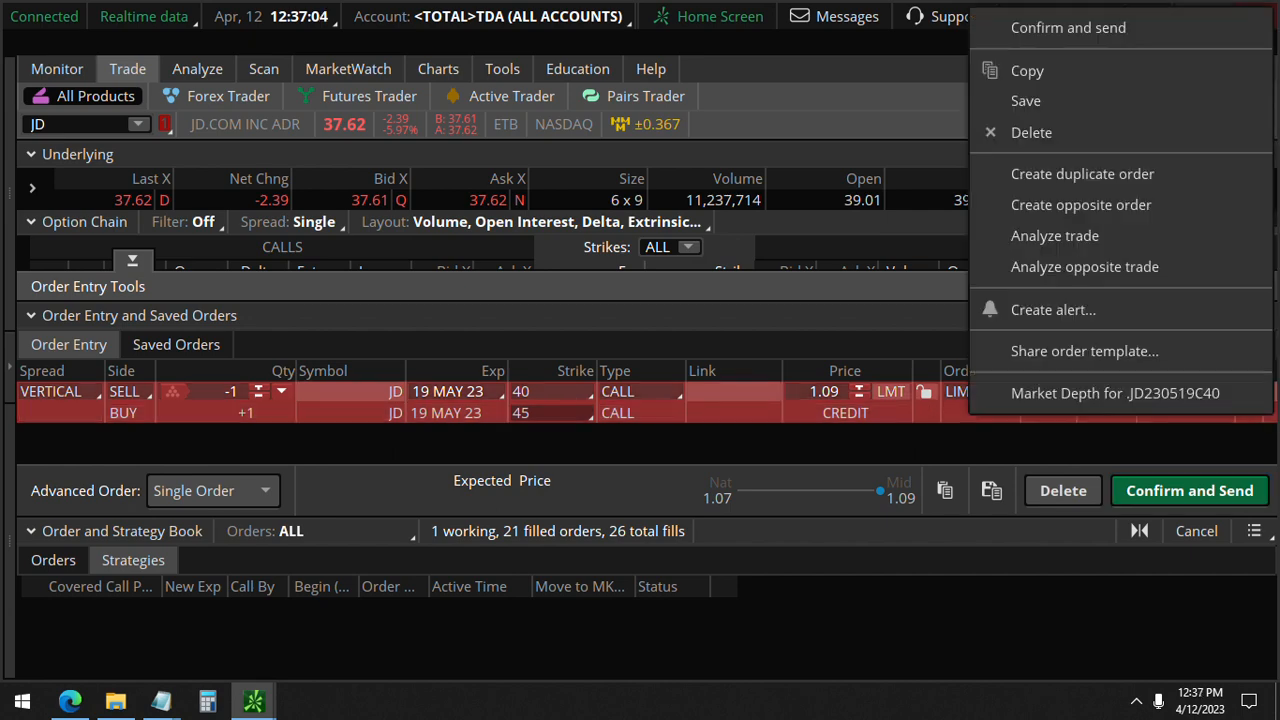
Model the short May 40/45 call spread's risk profile, then return to the Trade page
{"action": "left_click", "coordinate": [1054, 235]}
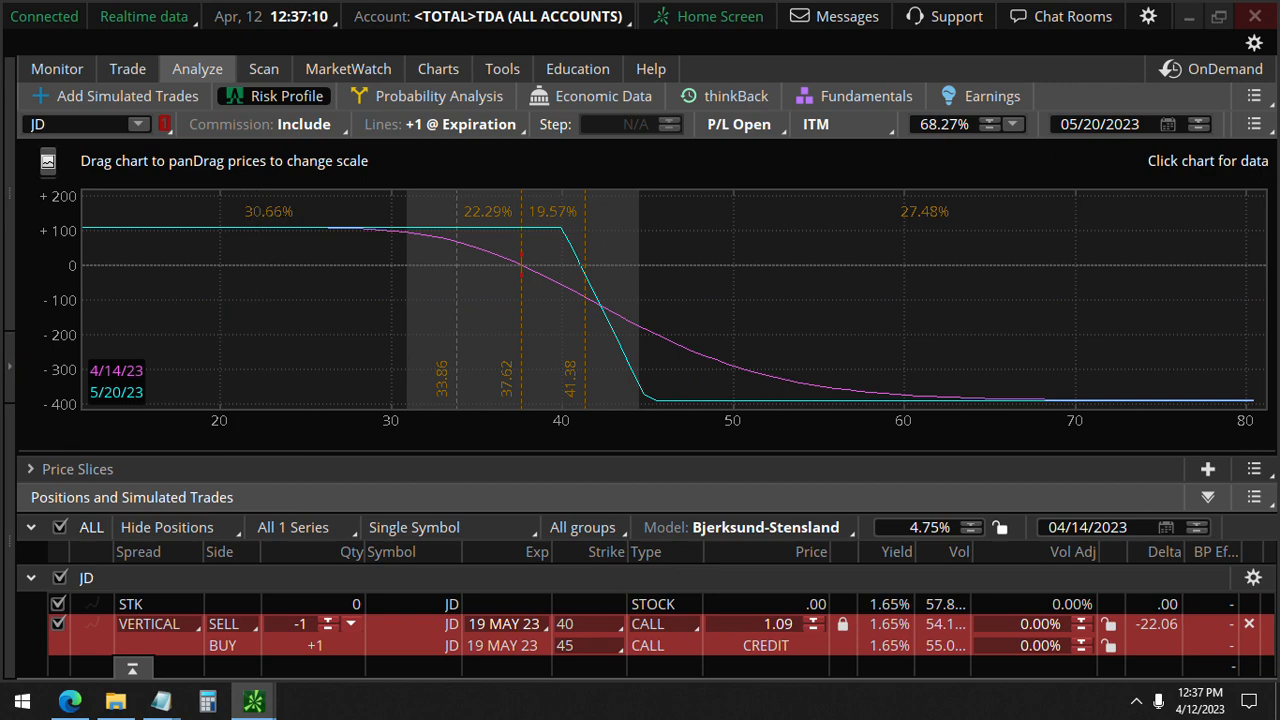
{"action": "left_click", "coordinate": [31, 469]}
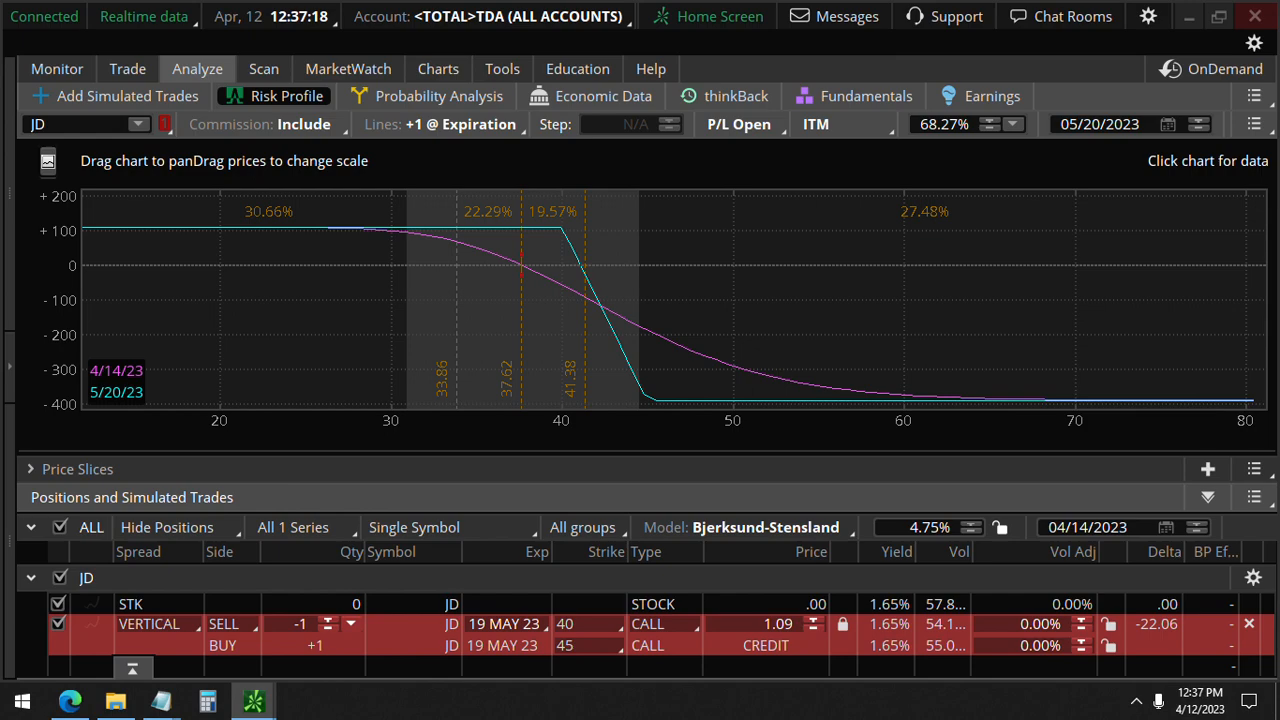
{"action": "left_click", "coordinate": [127, 68]}
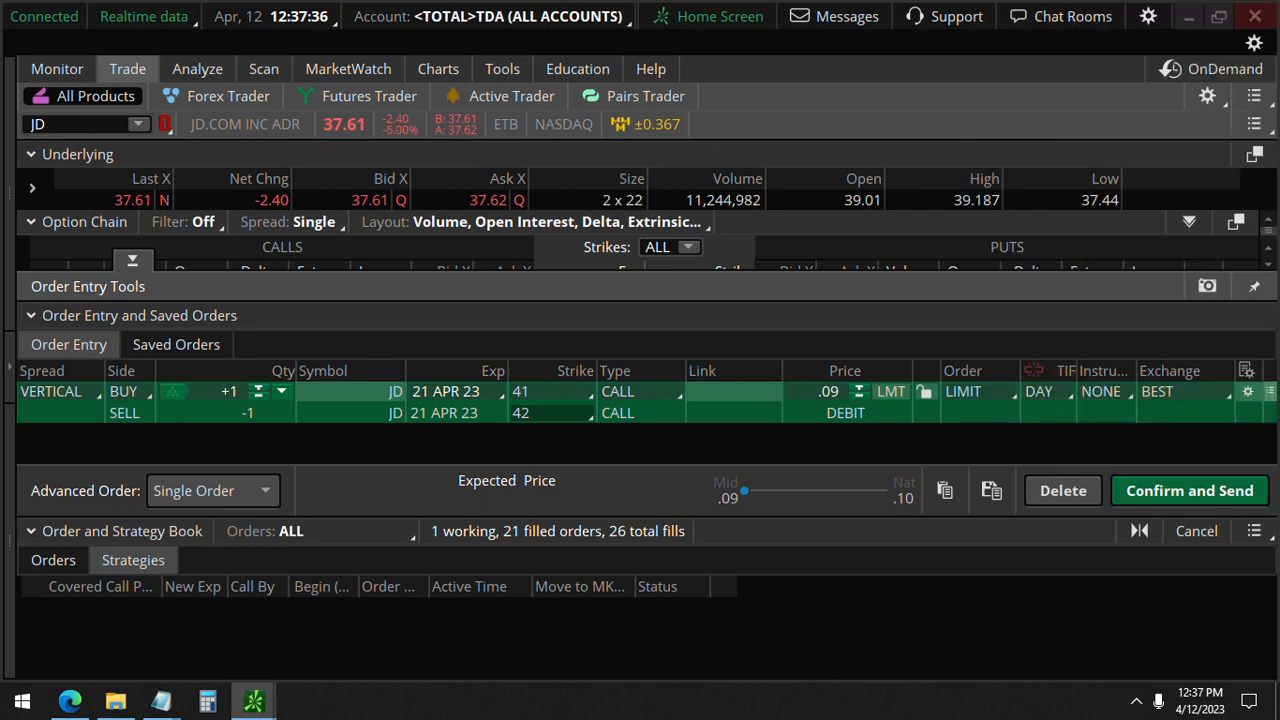
Analyze the April 41/42 call vertical with price slices alongside the May 40/45 spread
{"action": "left_click", "coordinate": [197, 68]}
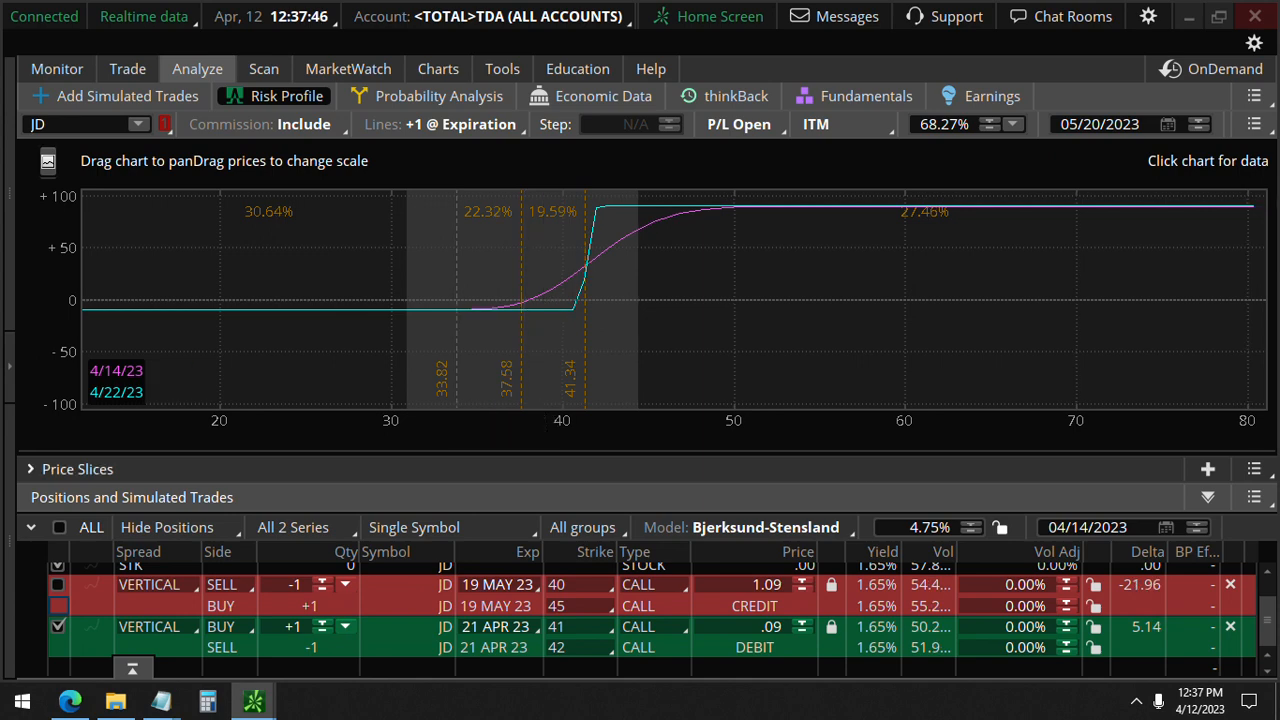
{"action": "left_click", "coordinate": [31, 469]}
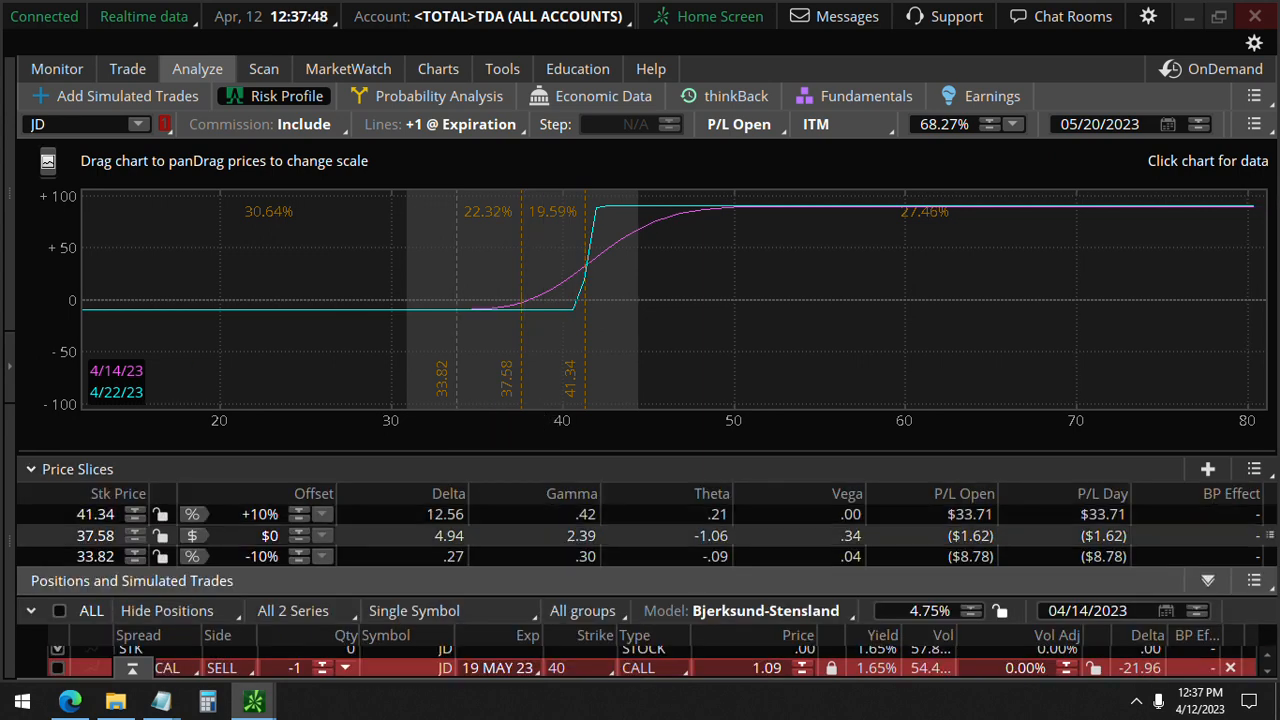
{"action": "left_click", "coordinate": [30, 469]}
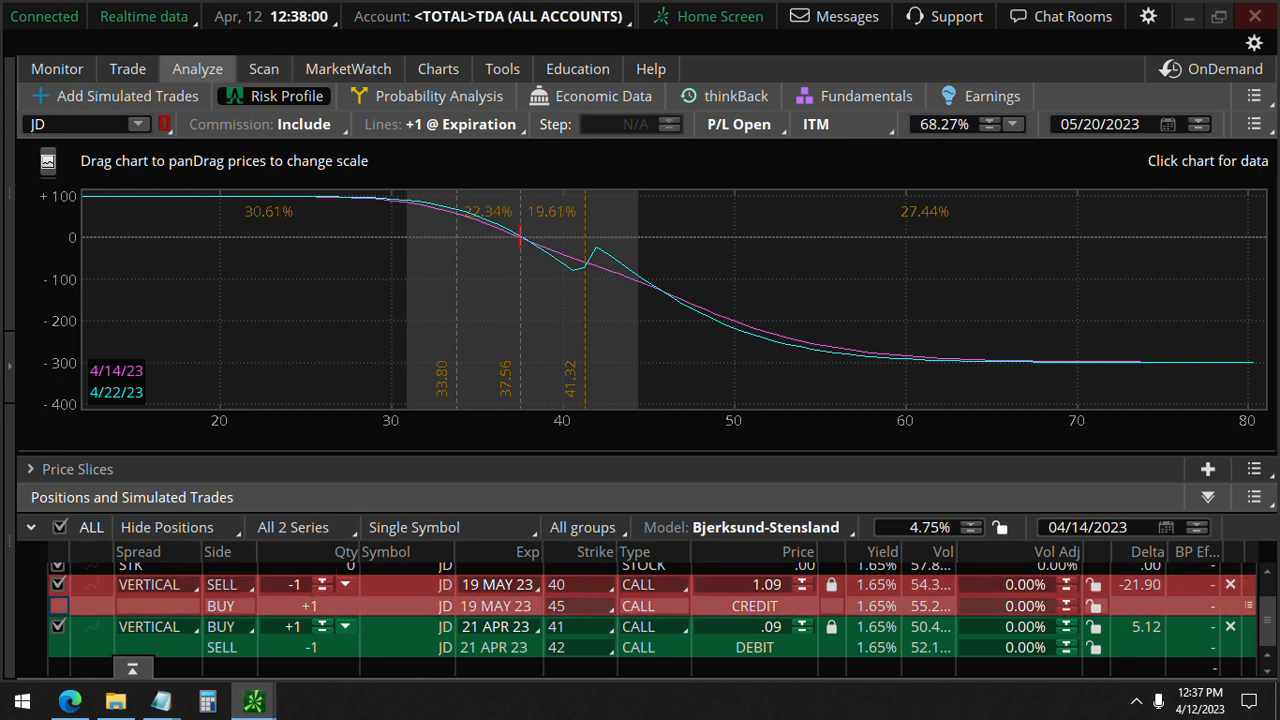
Raise the short May 40/45 spread to two and increase the long April 41/42 quantity
{"action": "left_click", "coordinate": [322, 580]}
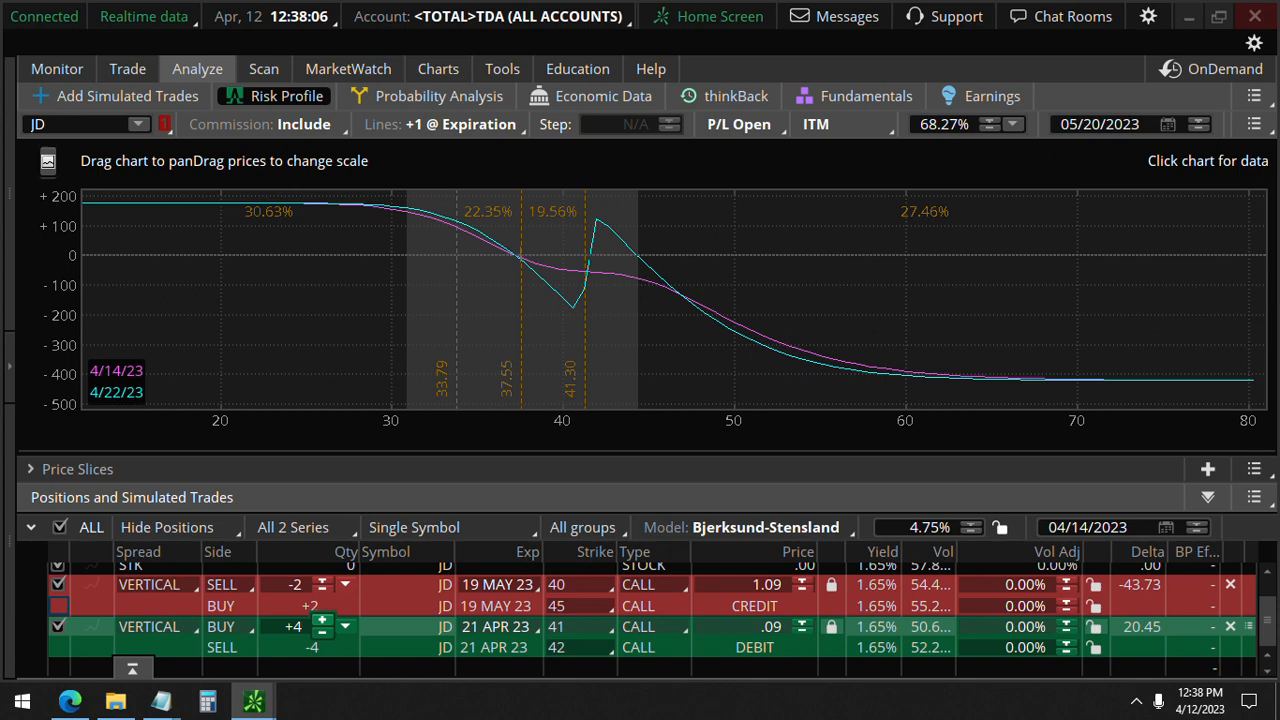
{"action": "left_click", "coordinate": [322, 621]}
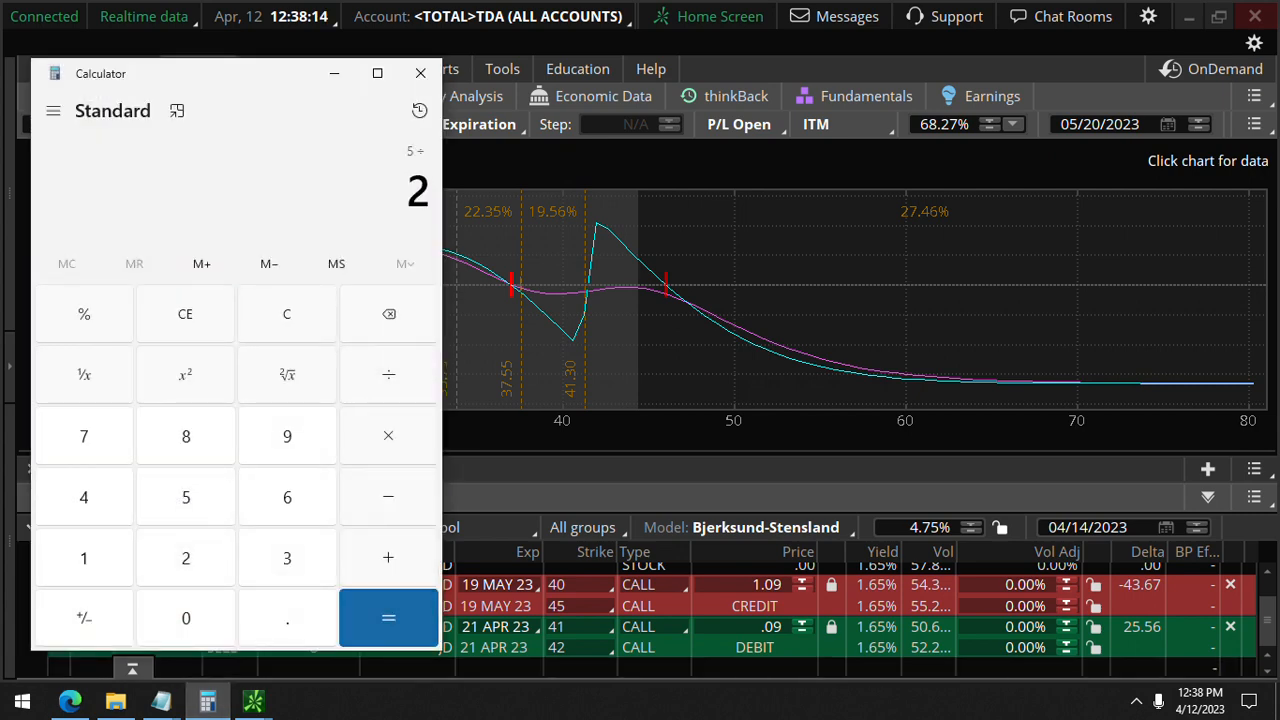
Calculate 5 ÷ 2 = 2.5 in Calculator and return to thinkorswim
{"action": "left_click", "coordinate": [388, 617]}
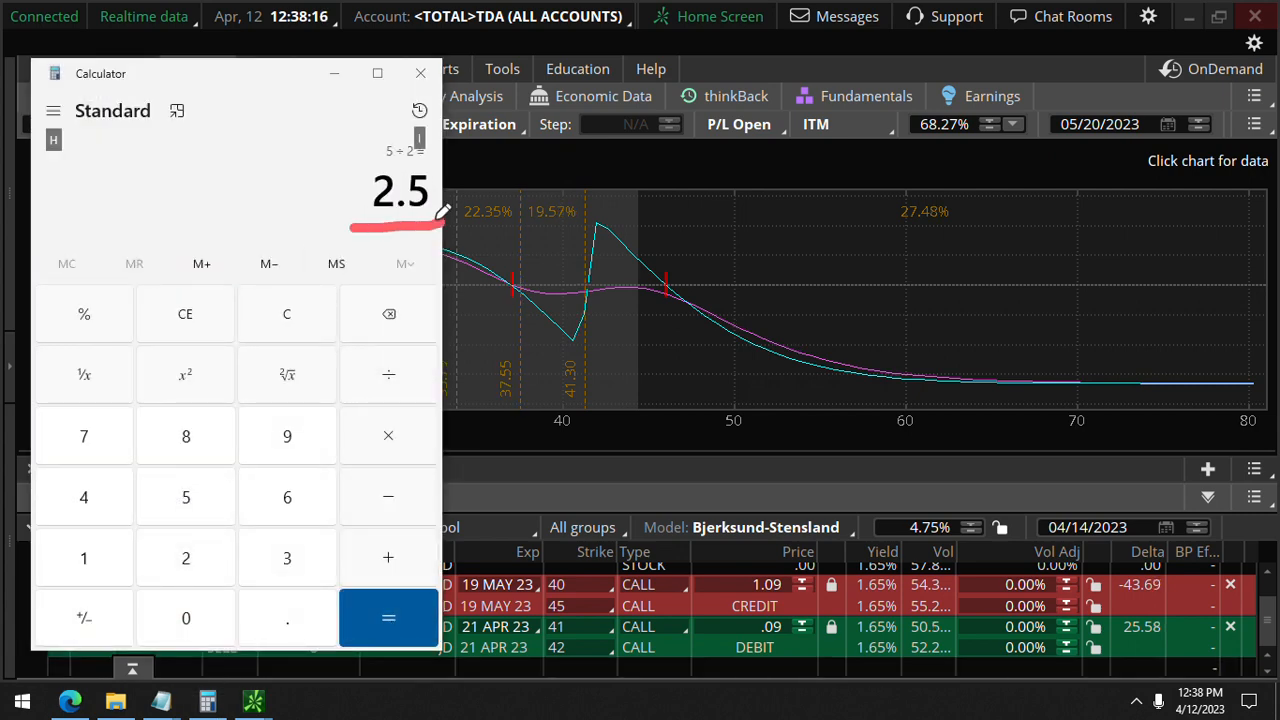
{"action": "left_click", "coordinate": [420, 73]}
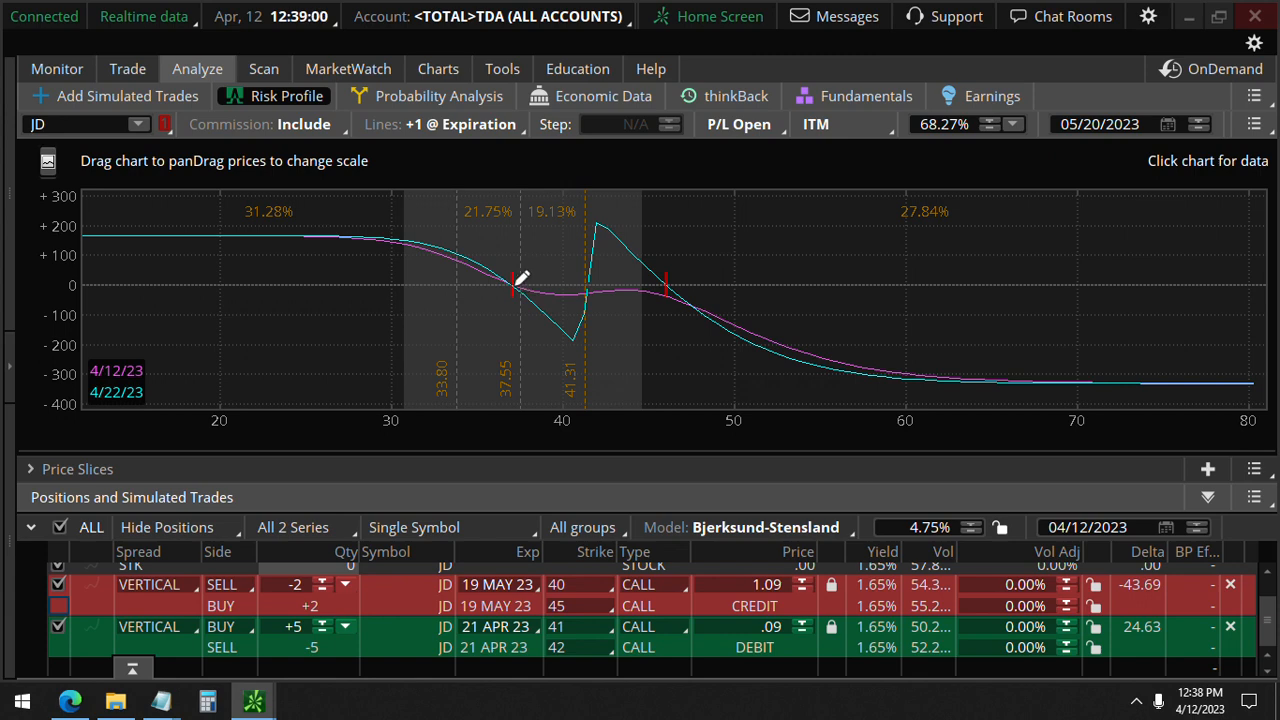
Read the combined risk profile's P/L near 46, then switch to JD's daily chart
{"action": "left_click_drag", "start_coordinate": [515, 280], "coordinate": [590, 300]}
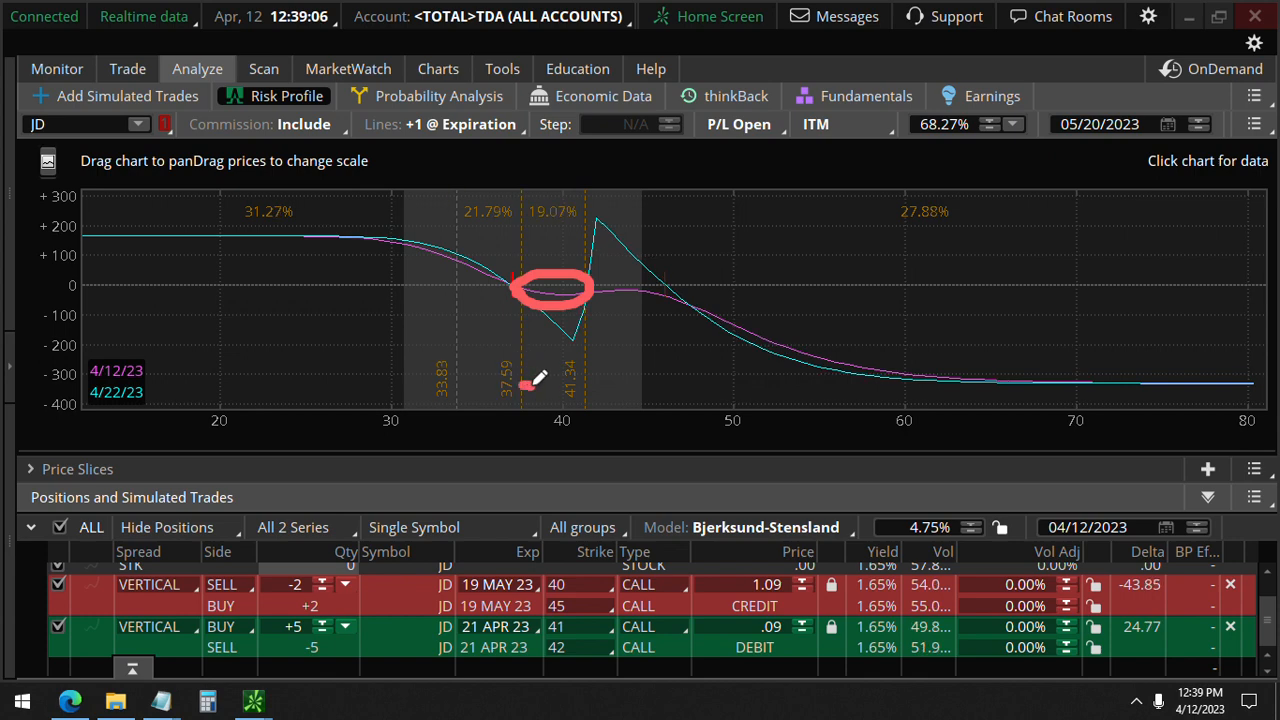
{"action": "mouse_move", "coordinate": [583, 290]}
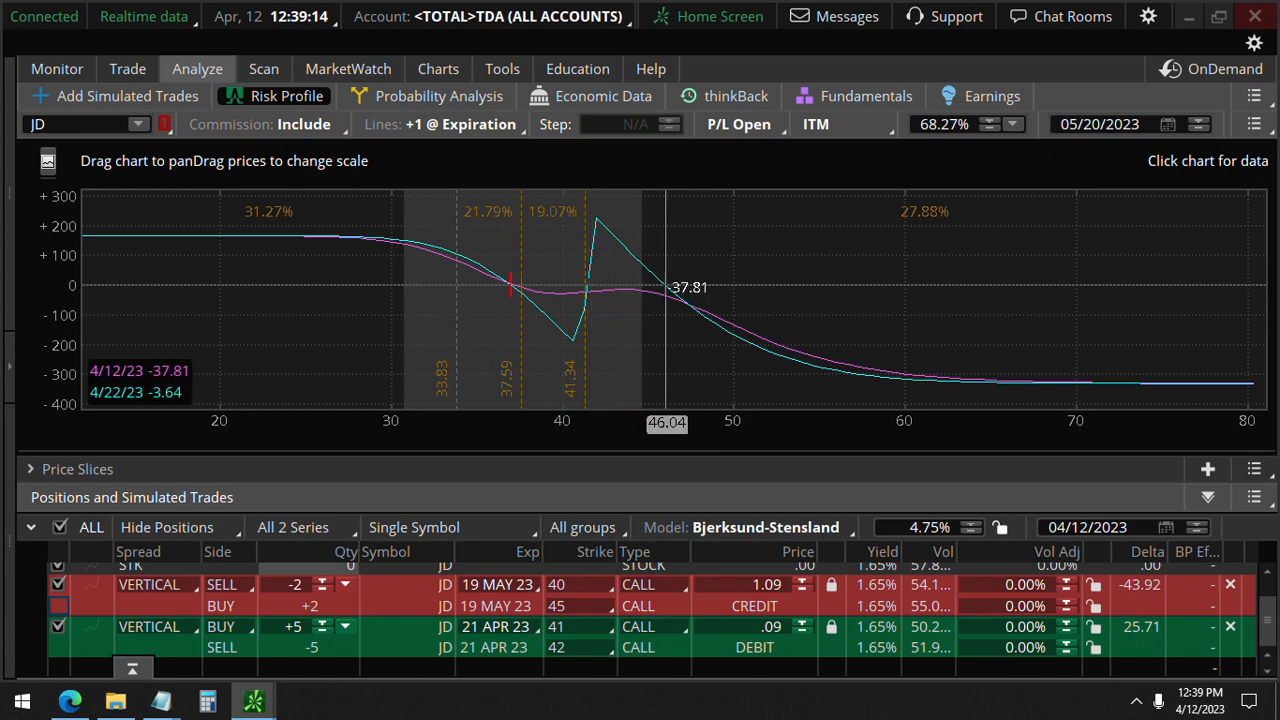
{"action": "mouse_move", "coordinate": [680, 408]}
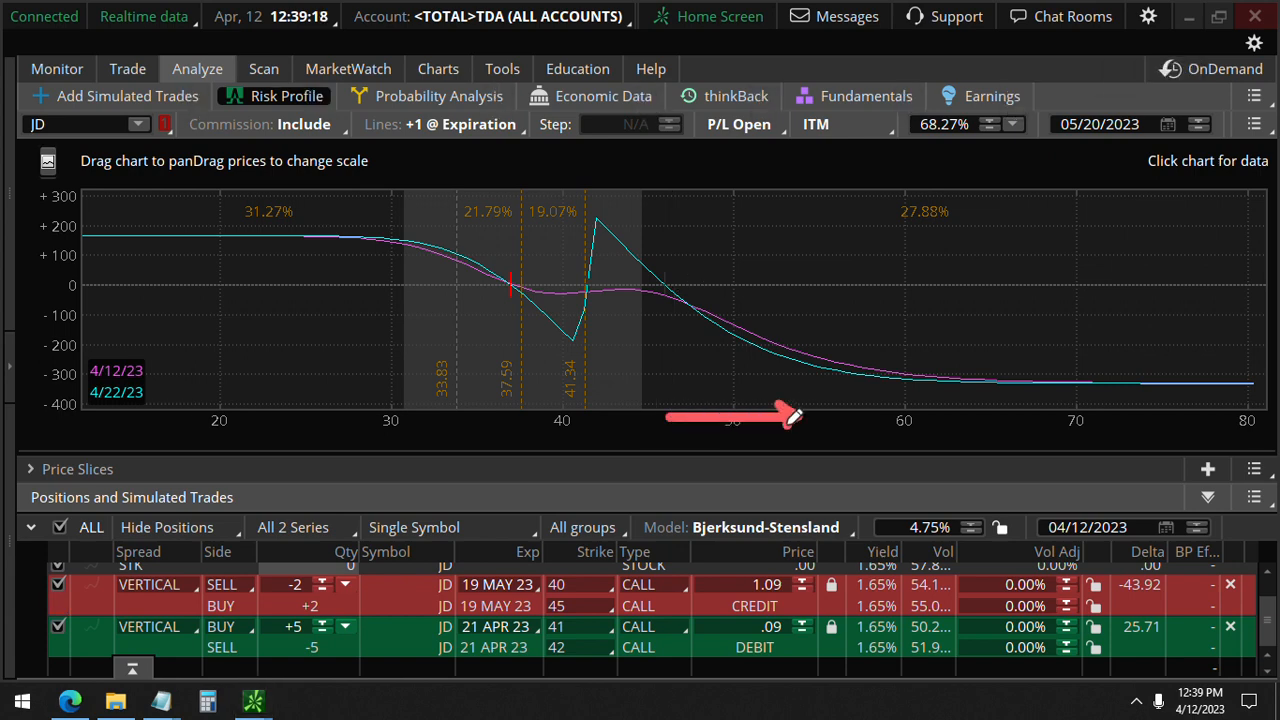
{"action": "mouse_move", "coordinate": [667, 287]}
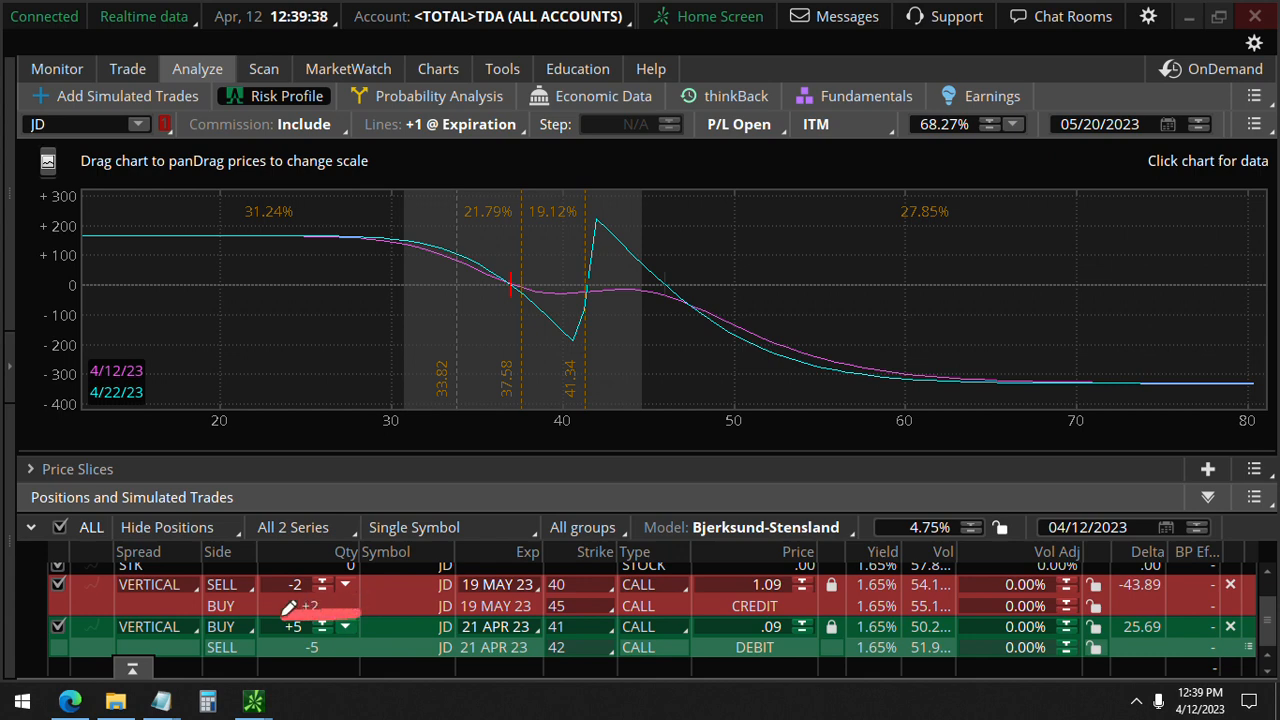
{"action": "left_click_drag", "start_coordinate": [290, 620], "coordinate": [620, 650]}
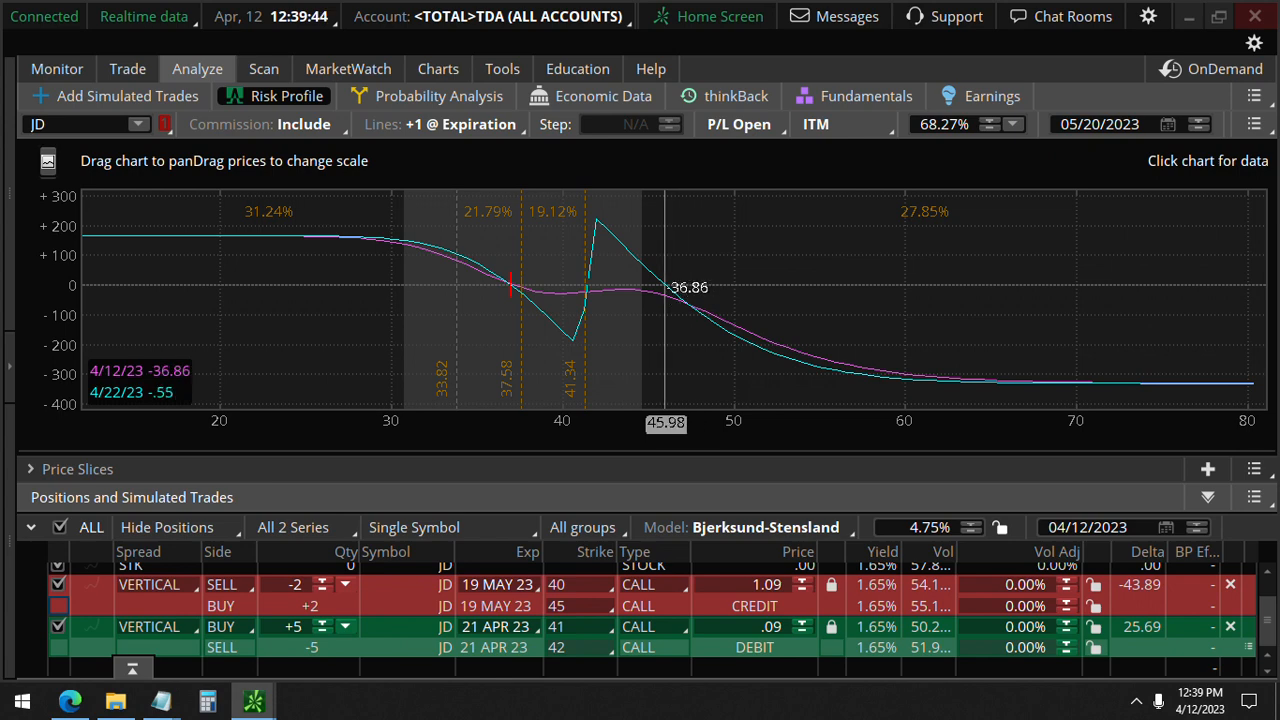
{"action": "left_click", "coordinate": [438, 68]}
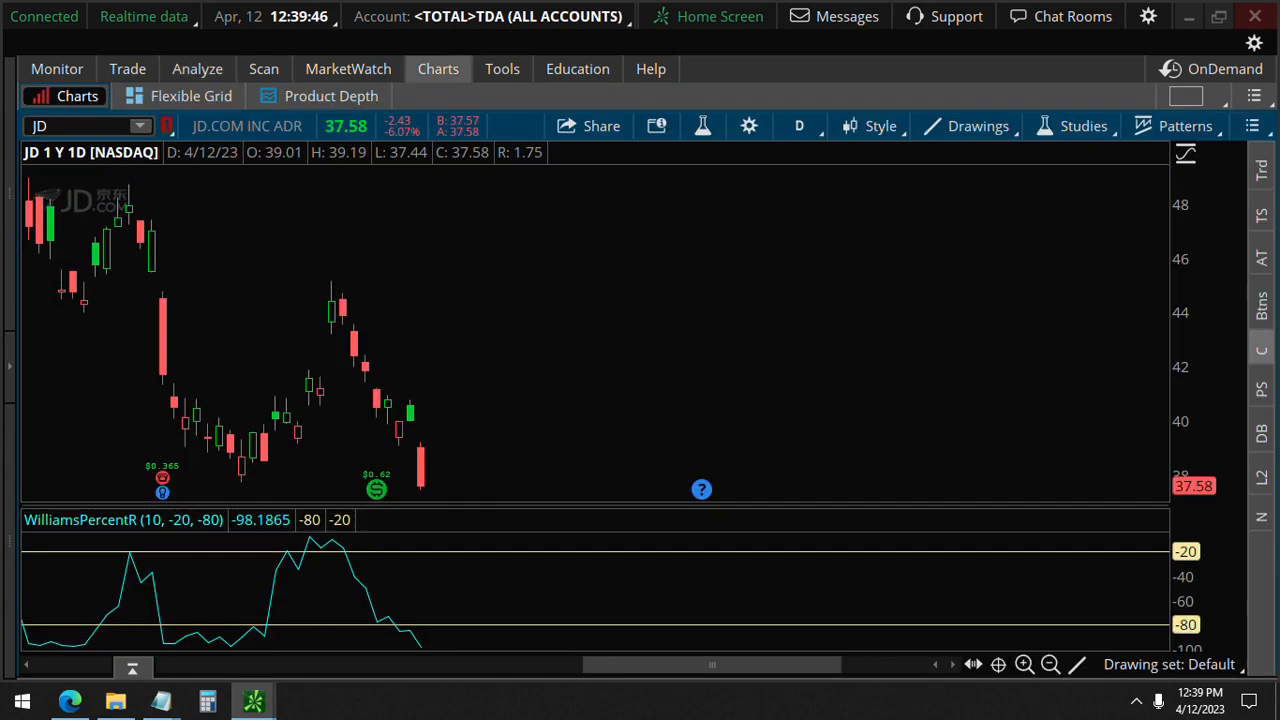
{"action": "mouse_move", "coordinate": [560, 240]}
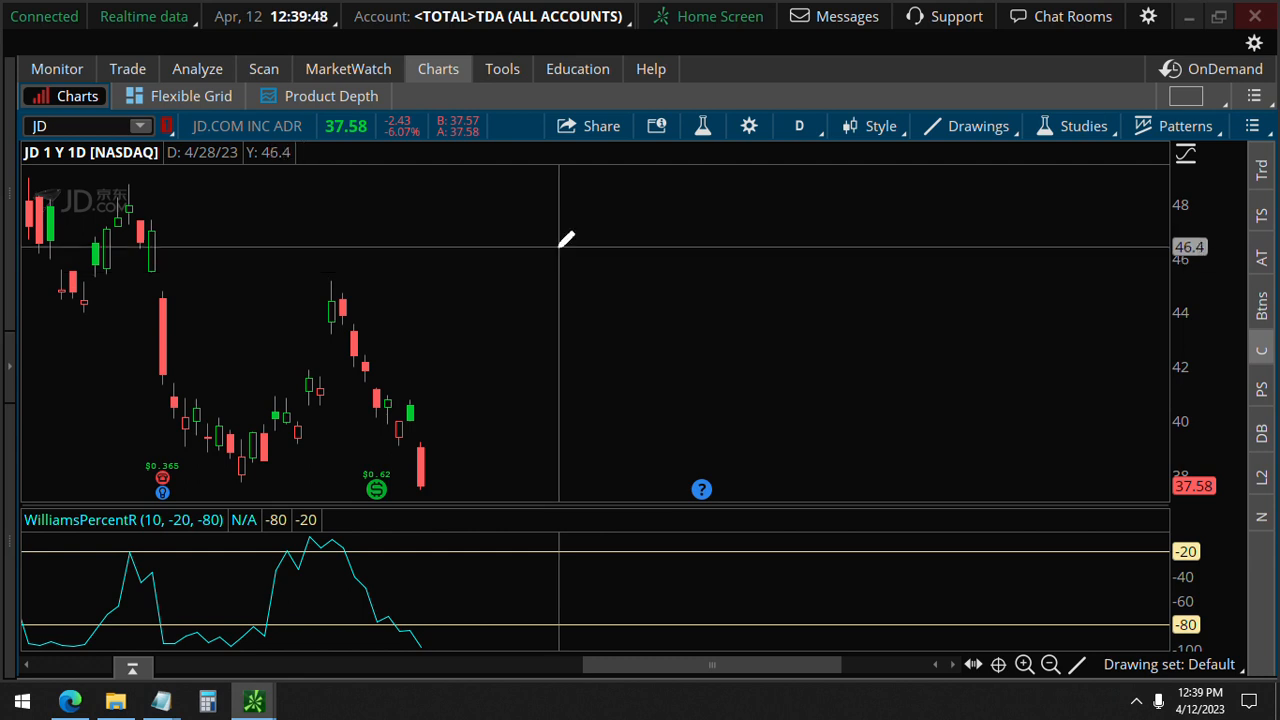
{"action": "mouse_move", "coordinate": [567, 247]}
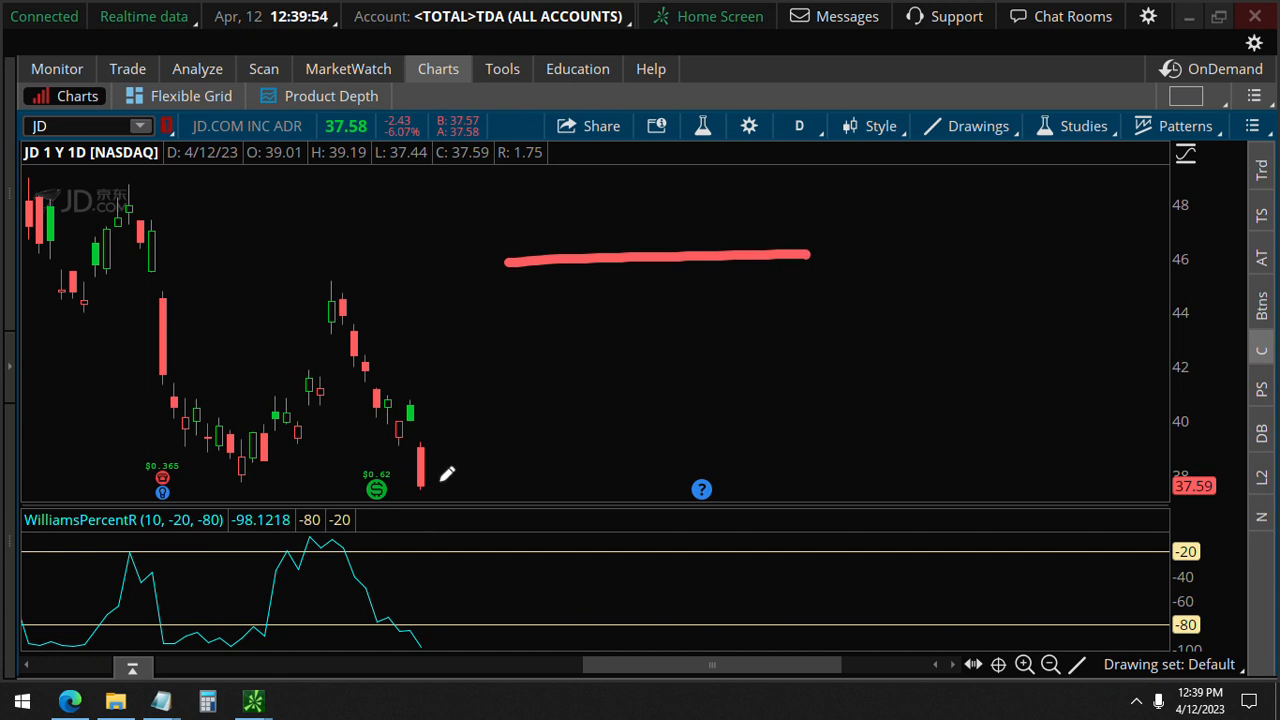
{"action": "left_click_drag", "start_coordinate": [435, 485], "coordinate": [595, 253]}
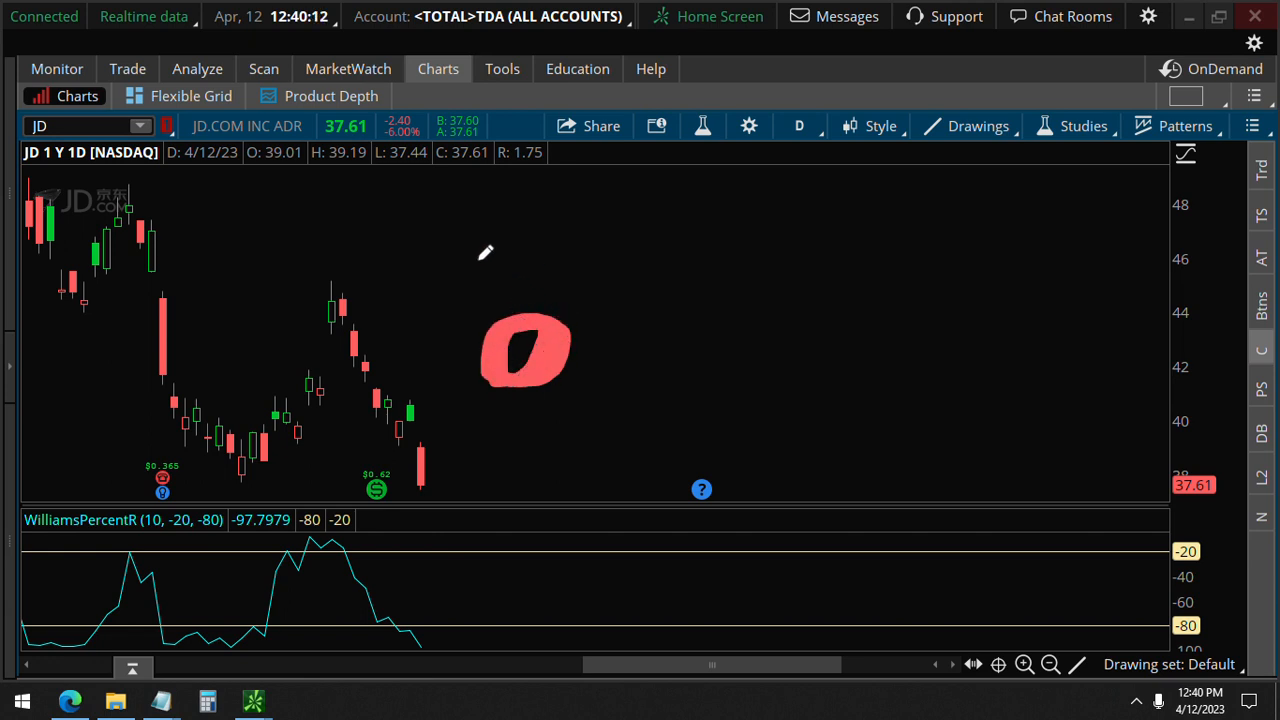
{"action": "left_click_drag", "start_coordinate": [465, 262], "coordinate": [755, 260]}
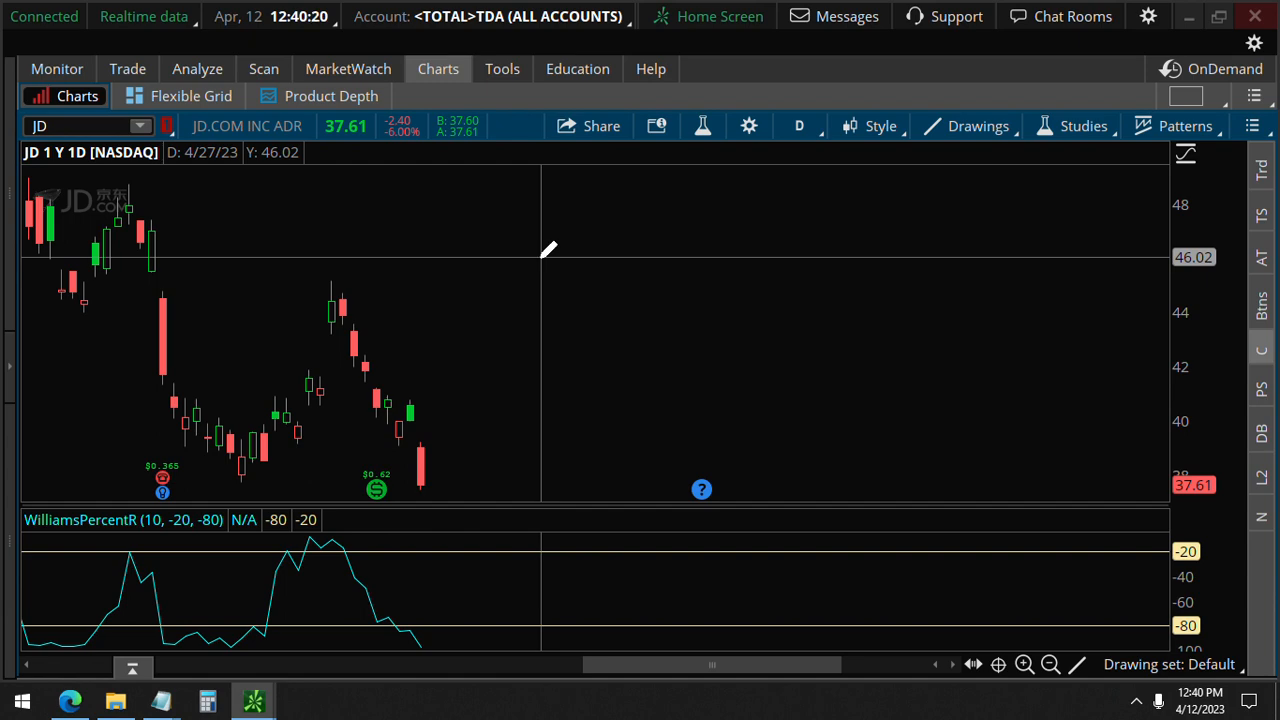
Draft an alert for JD mark at or above 46.02 with the note 'close'
{"action": "right_click", "coordinate": [548, 248]}
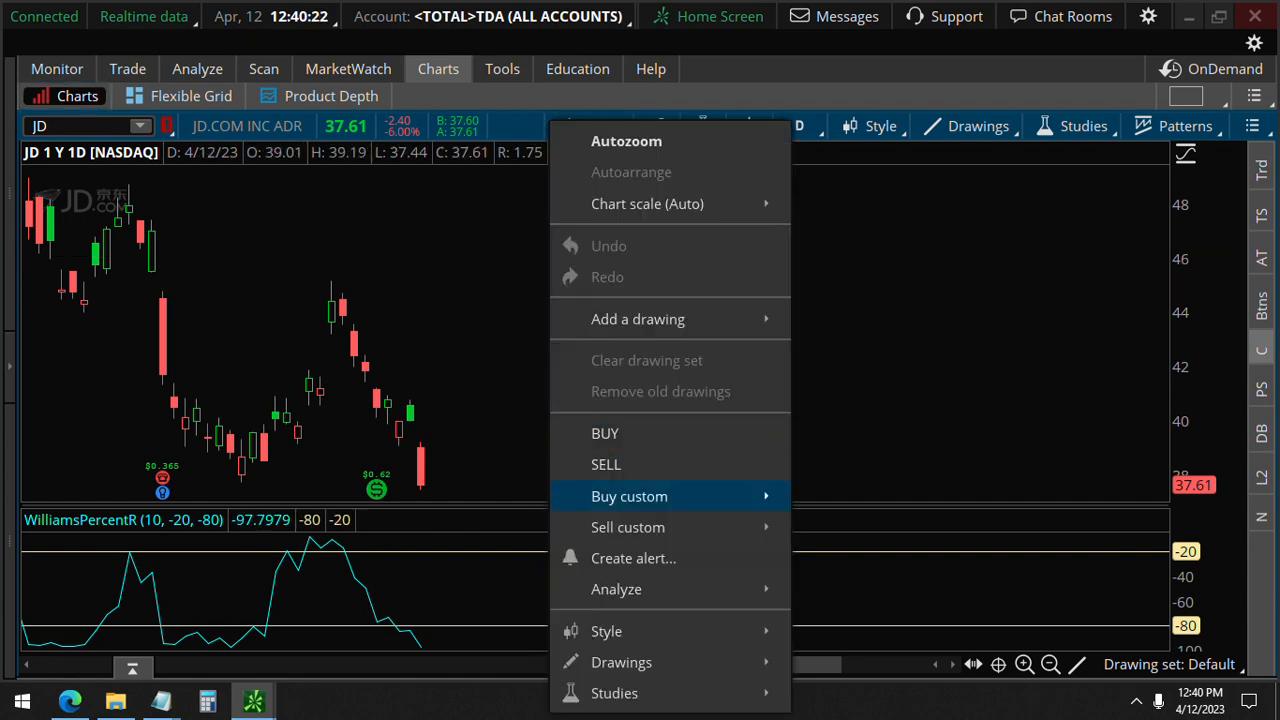
{"action": "left_click", "coordinate": [633, 558]}
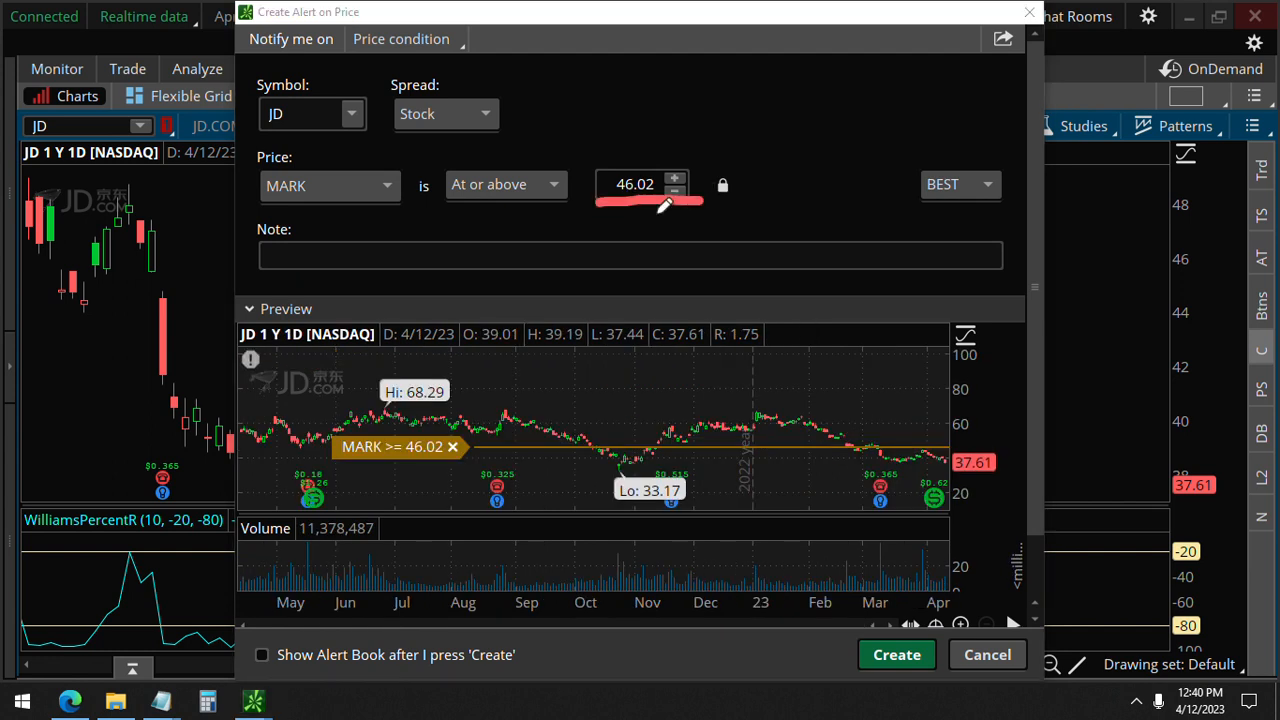
{"action": "type", "text": "c"}
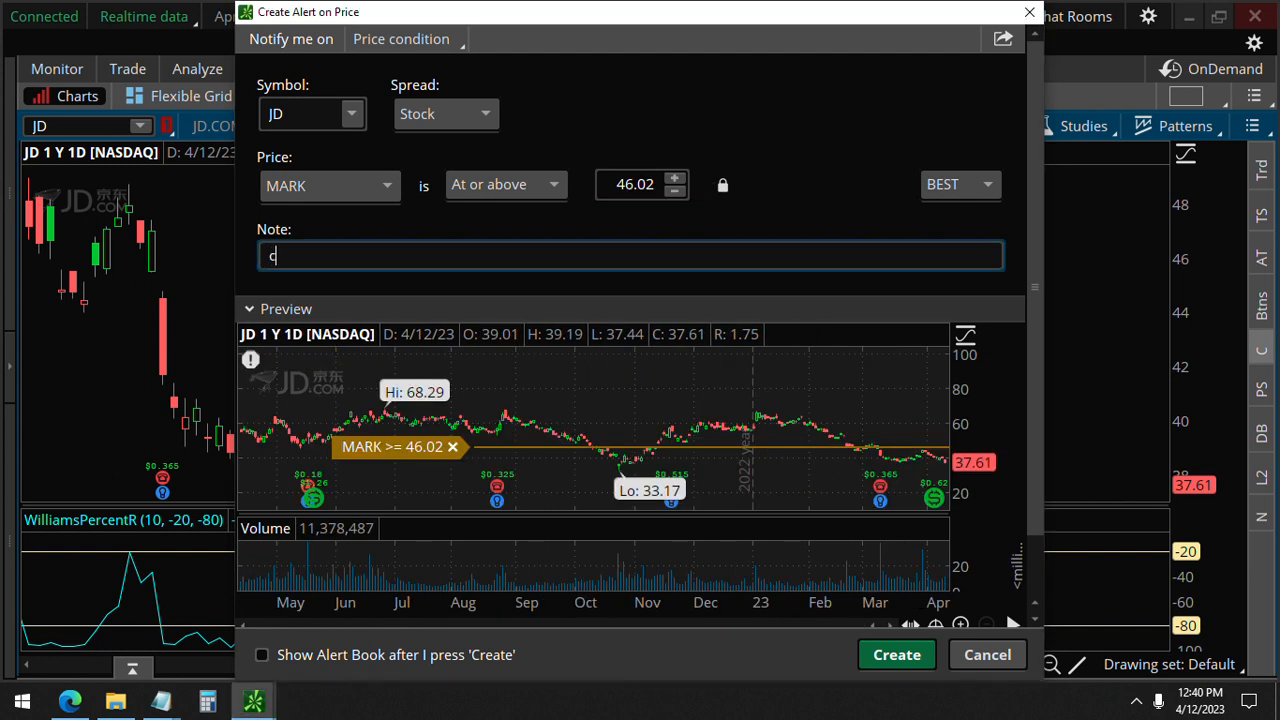
{"action": "type", "text": "lose"}
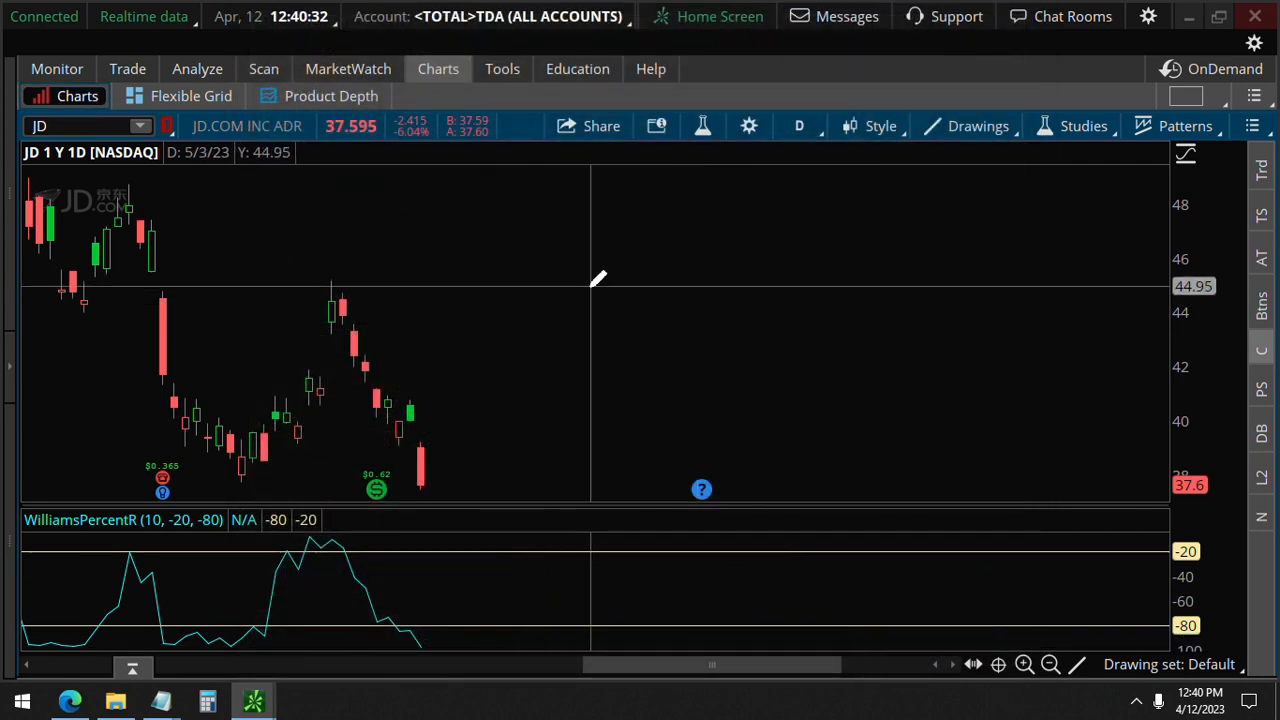
{"action": "mouse_move", "coordinate": [475, 270]}
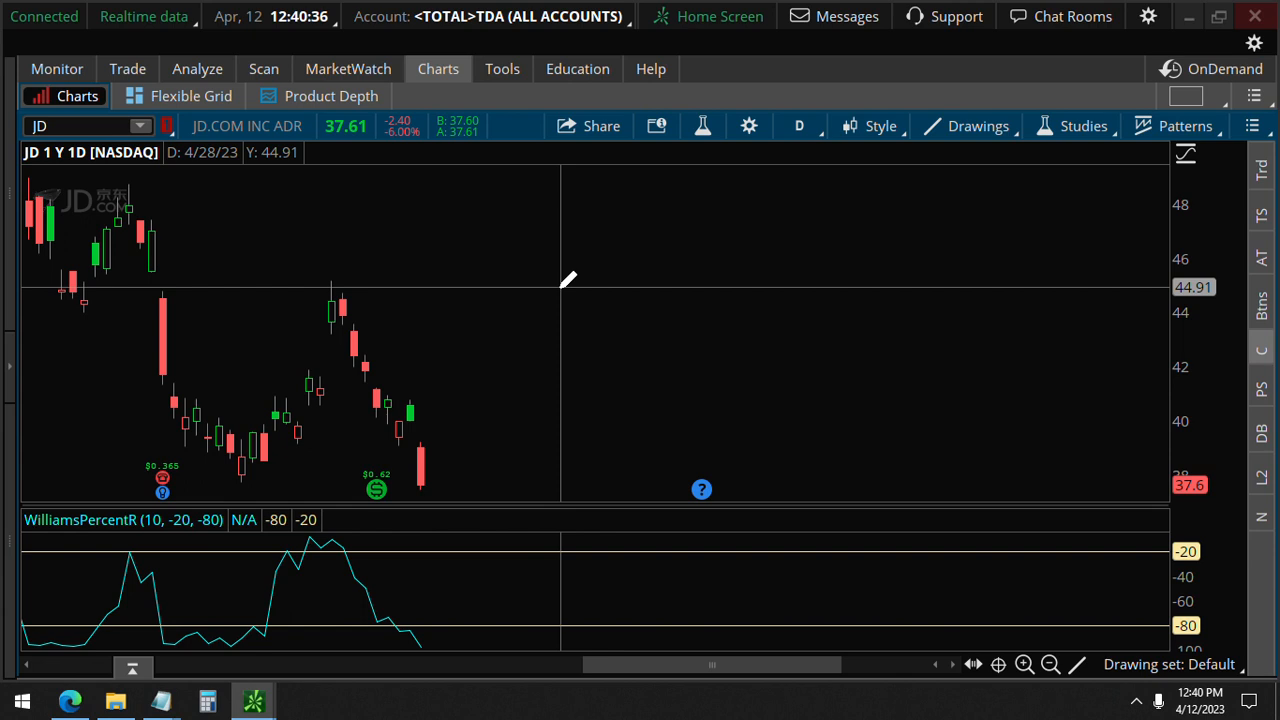
{"action": "left_click", "coordinate": [197, 68]}
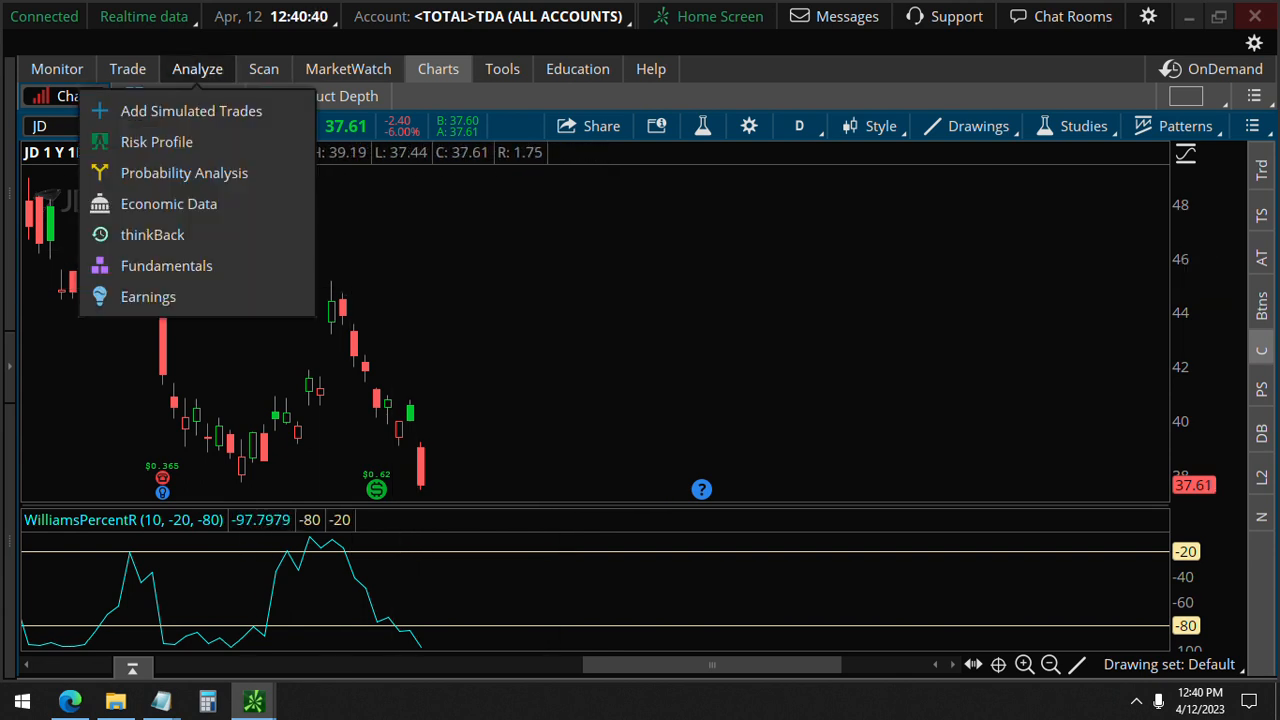
Reopen the JD risk profile, check theta 1.31 and 1.76 in Price Slices, then collapse it
{"action": "left_click", "coordinate": [156, 141]}
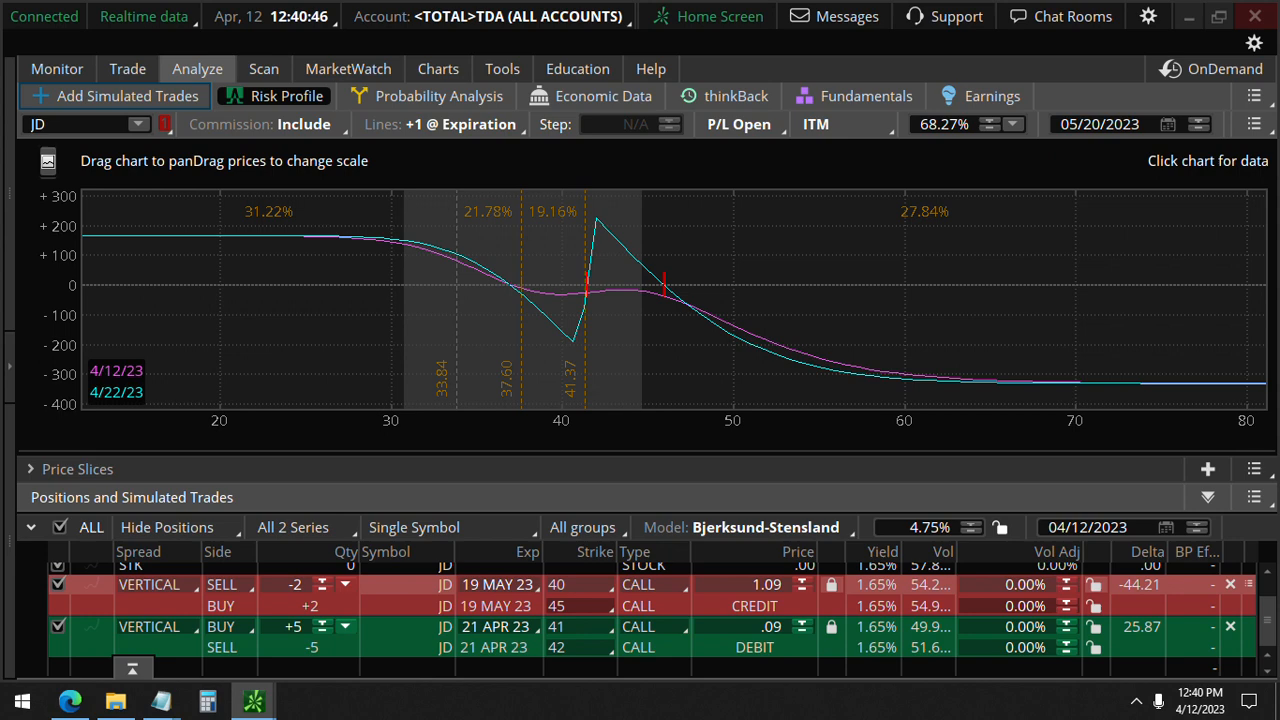
{"action": "left_click", "coordinate": [31, 469]}
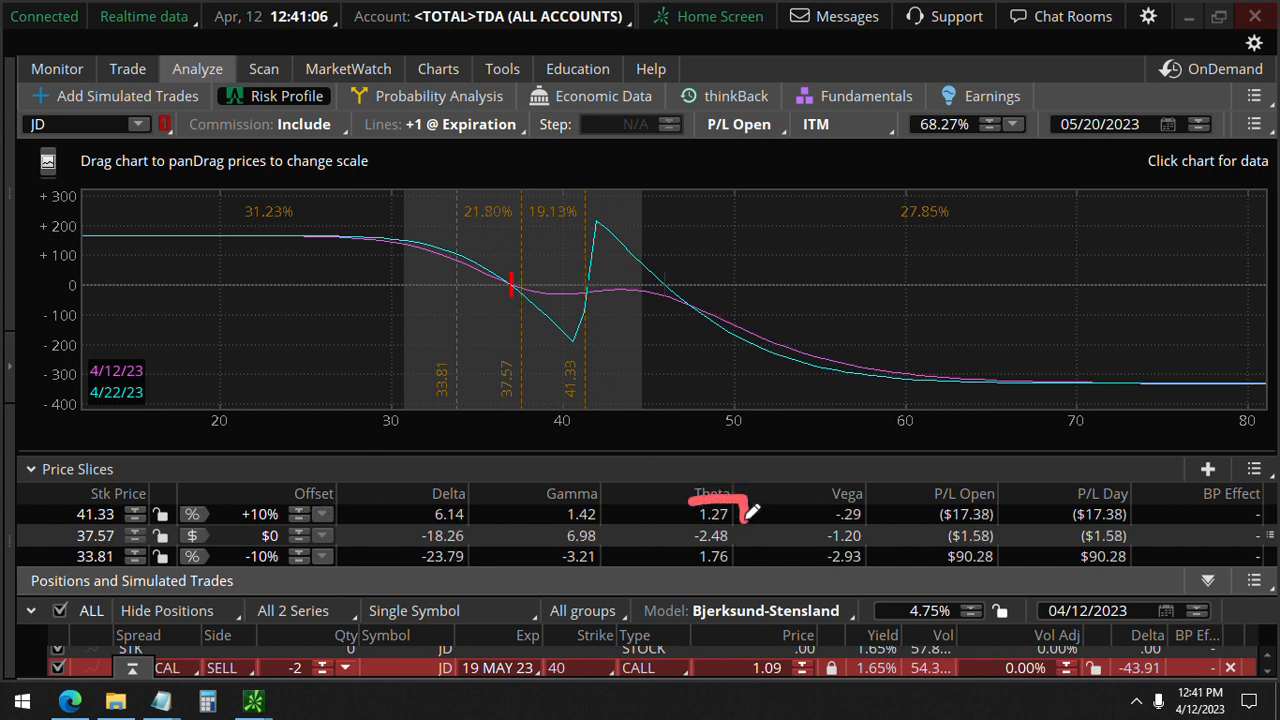
{"action": "left_click", "coordinate": [712, 513]}
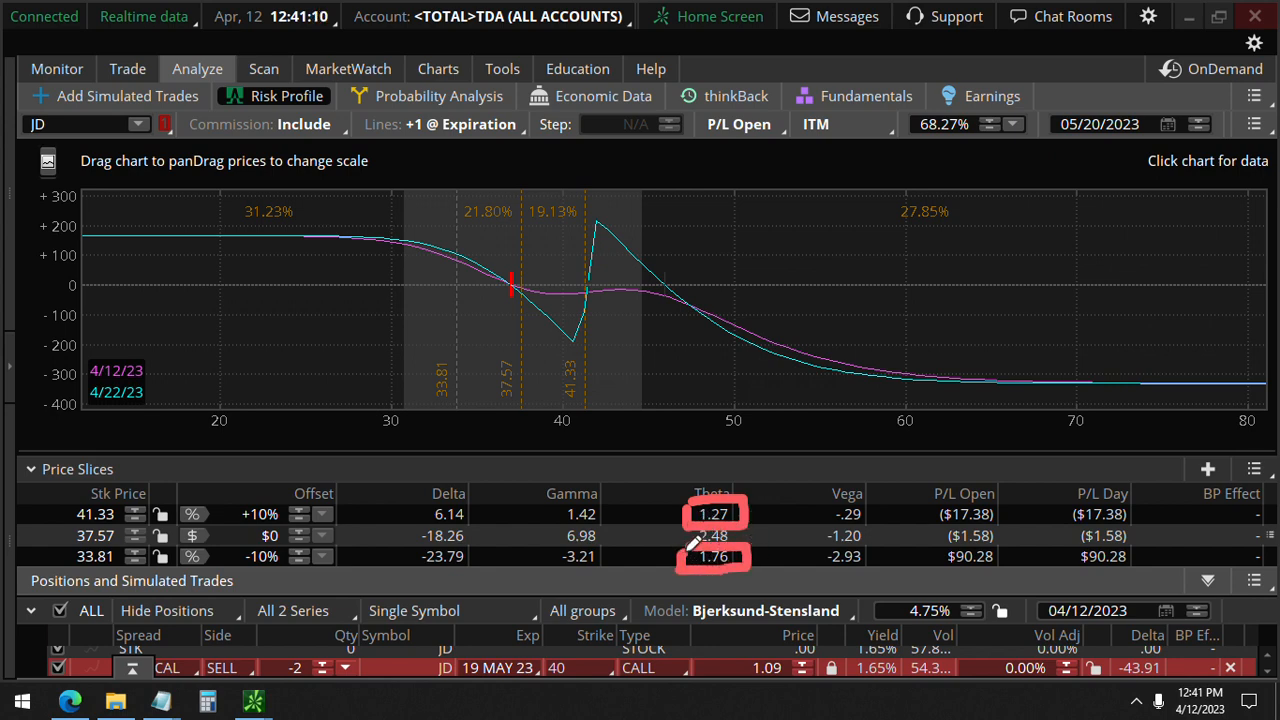
{"action": "mouse_move", "coordinate": [657, 500]}
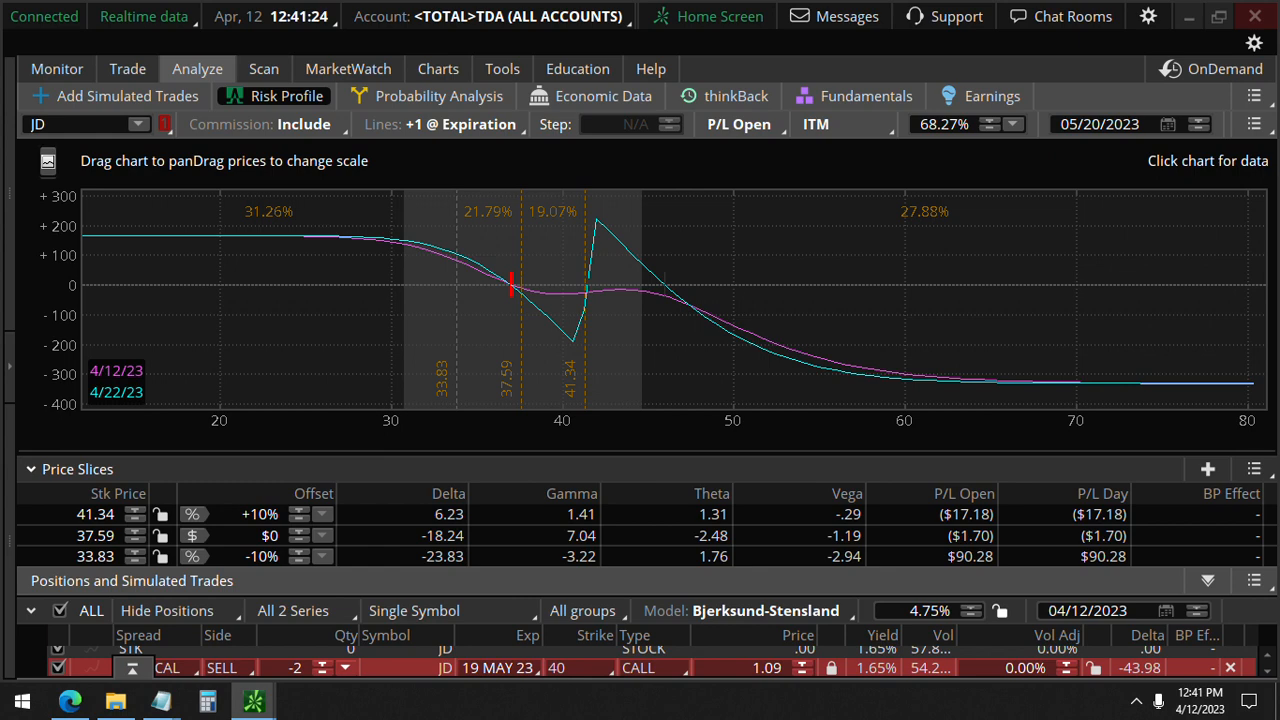
{"action": "left_click", "coordinate": [31, 468]}
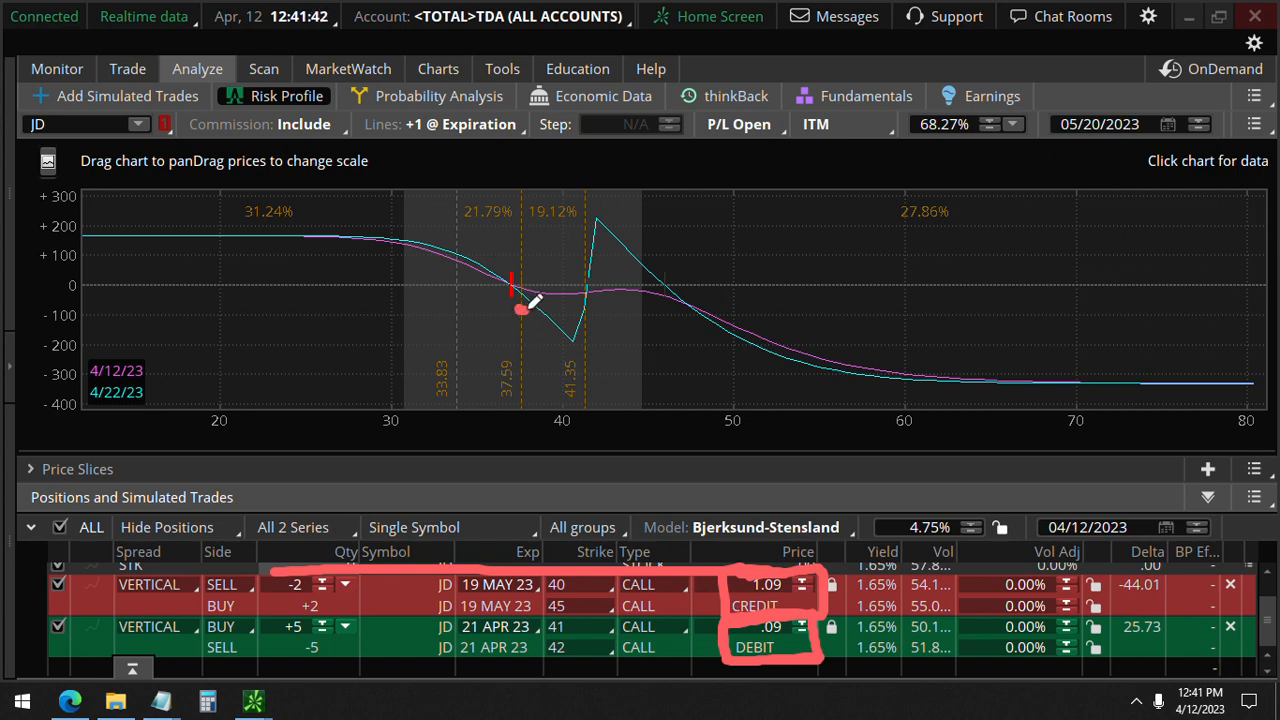
Leave the combined spreads risk profile and return to JD's daily chart with Williams %R
{"action": "left_click_drag", "start_coordinate": [520, 312], "coordinate": [615, 287]}
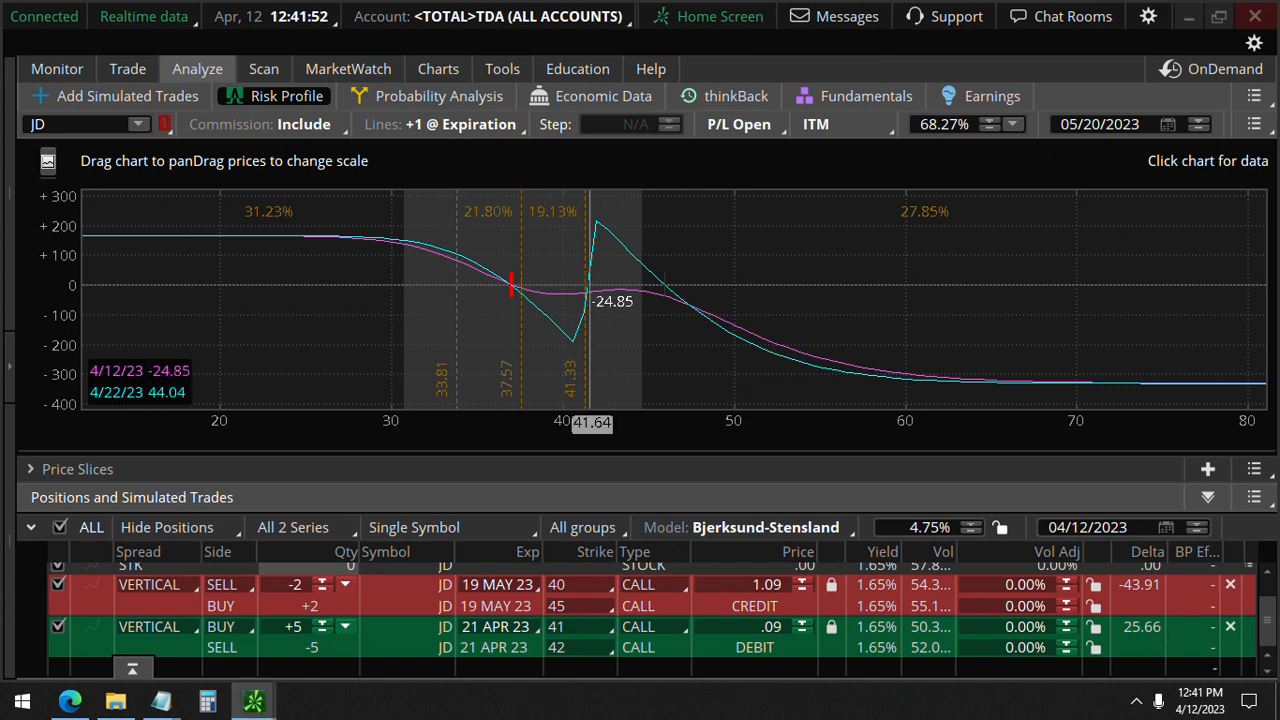
{"action": "mouse_move", "coordinate": [663, 300]}
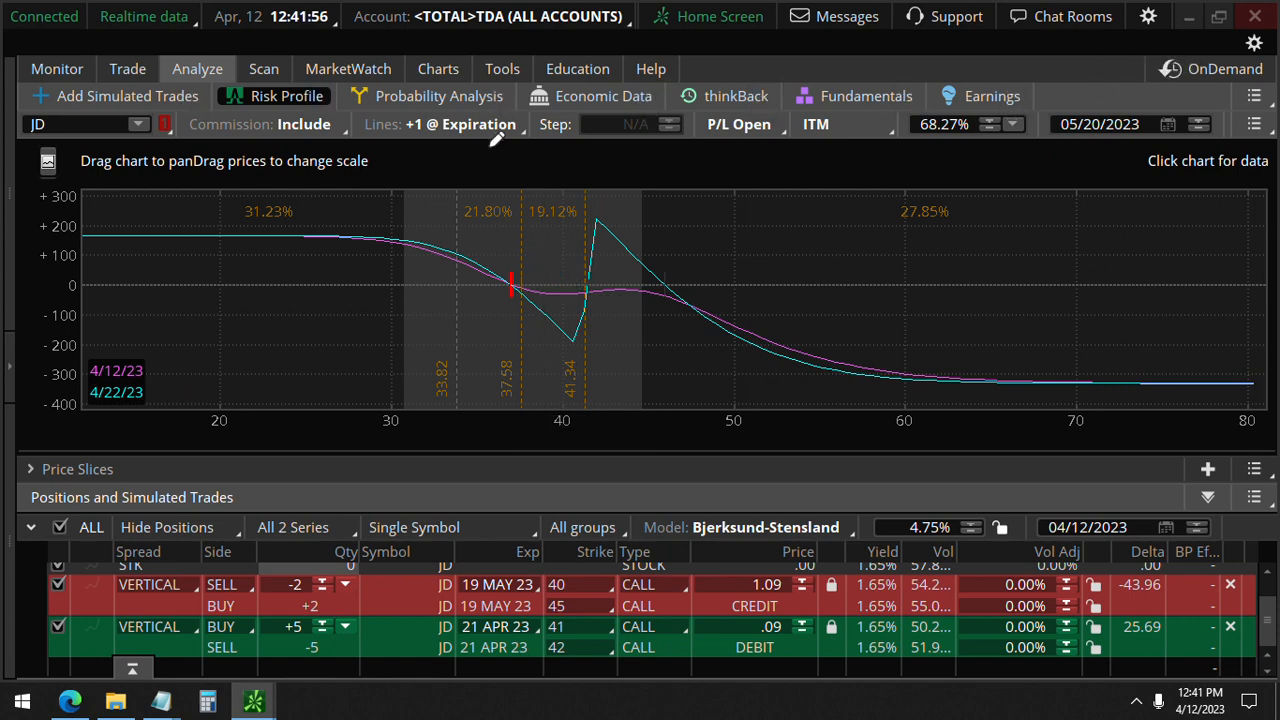
{"action": "mouse_move", "coordinate": [623, 270]}
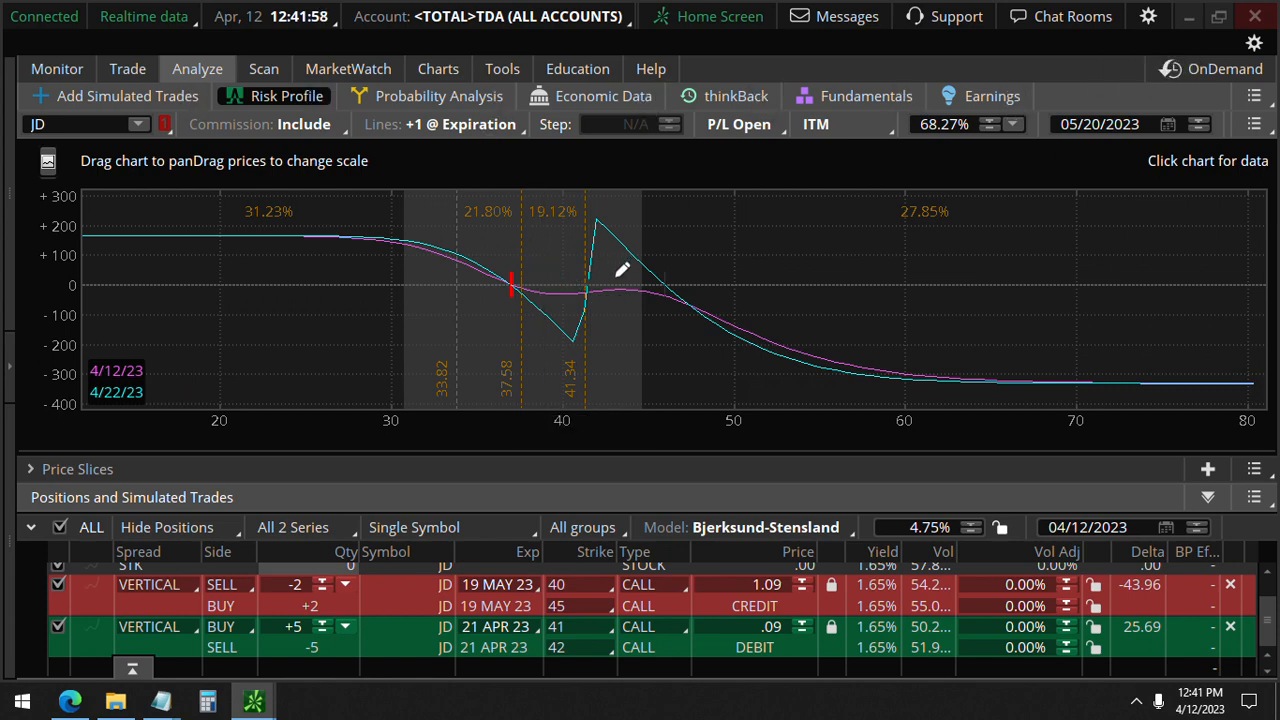
{"action": "left_click", "coordinate": [438, 68]}
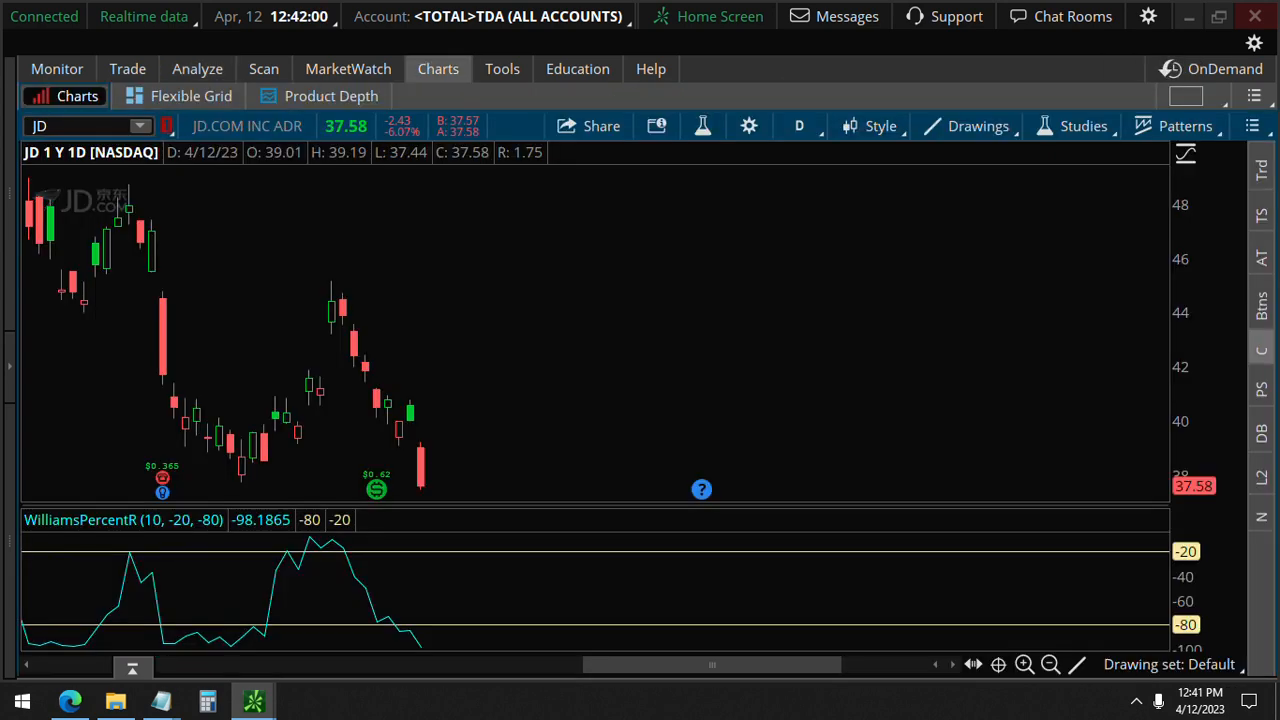
{"action": "mouse_move", "coordinate": [1057, 640]}
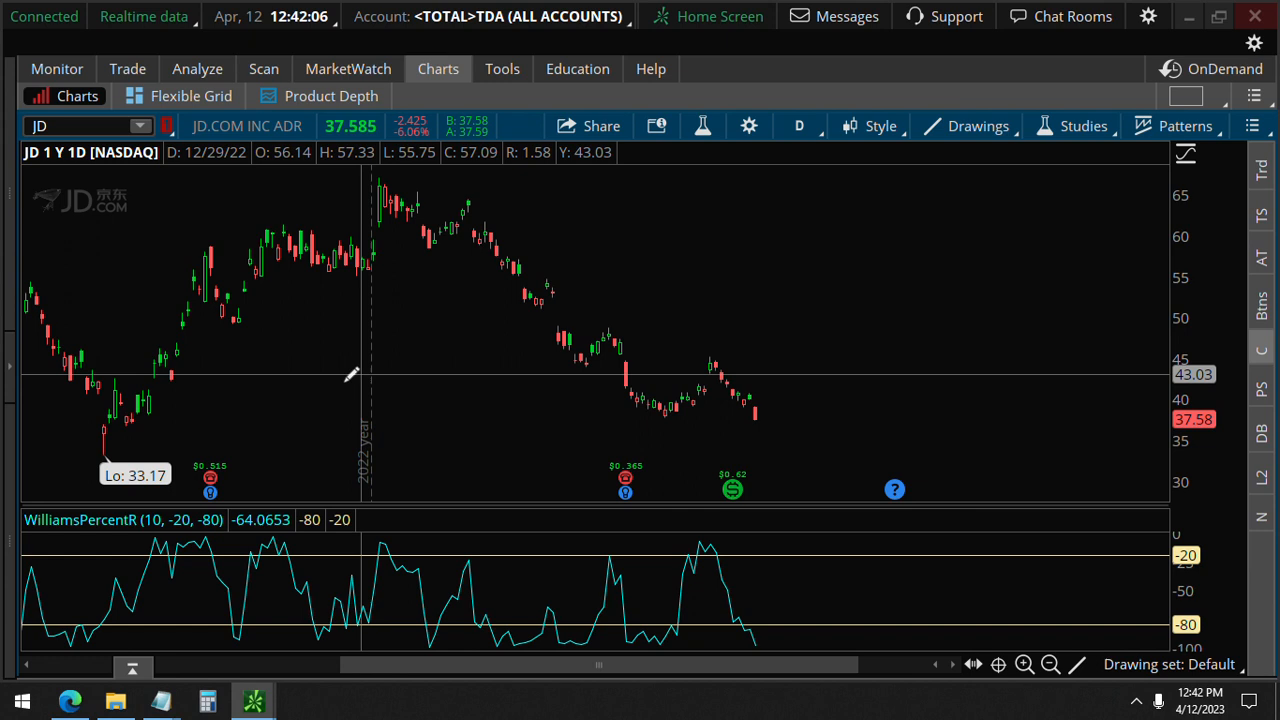
{"action": "mouse_move", "coordinate": [110, 430]}
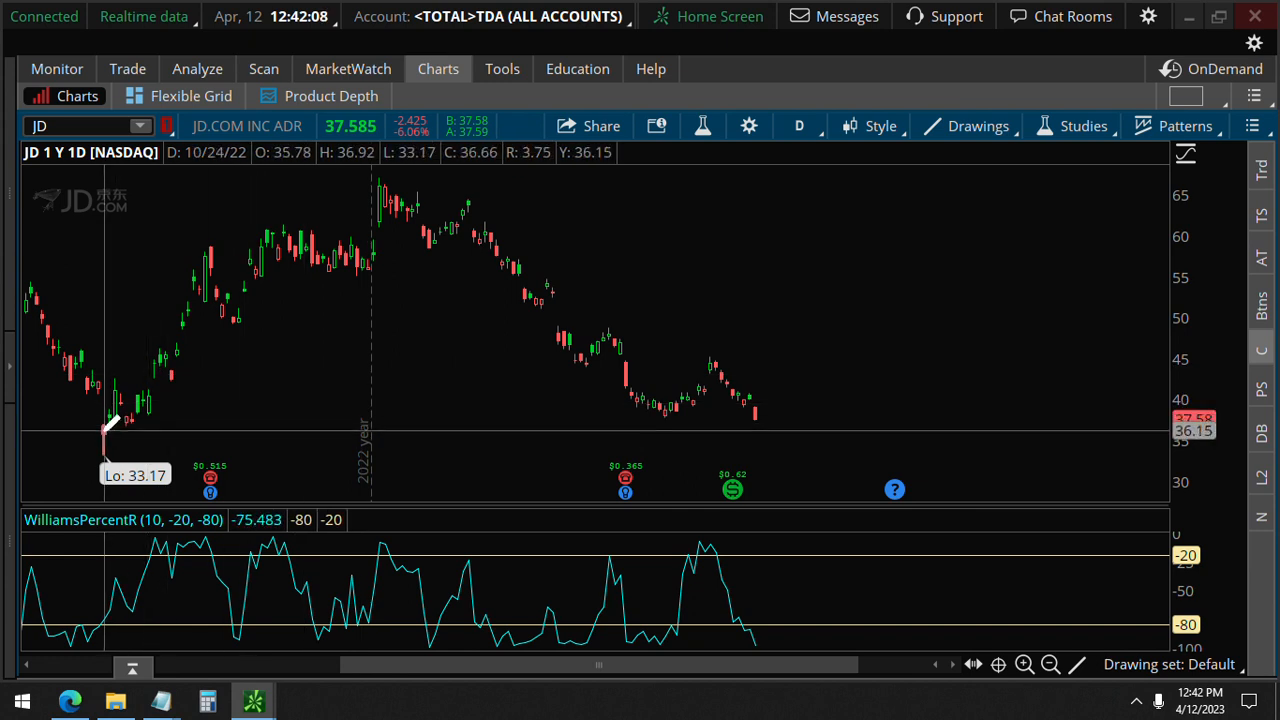
{"action": "mouse_move", "coordinate": [110, 420]}
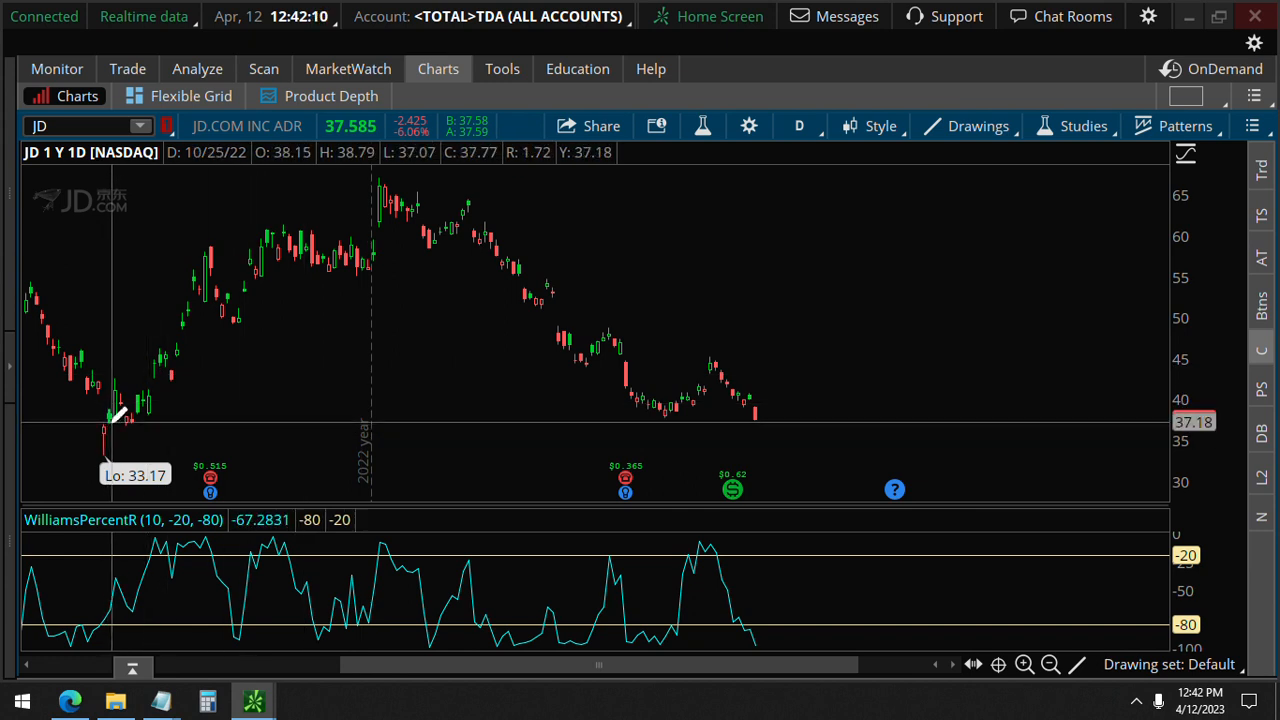
{"action": "mouse_move", "coordinate": [107, 425]}
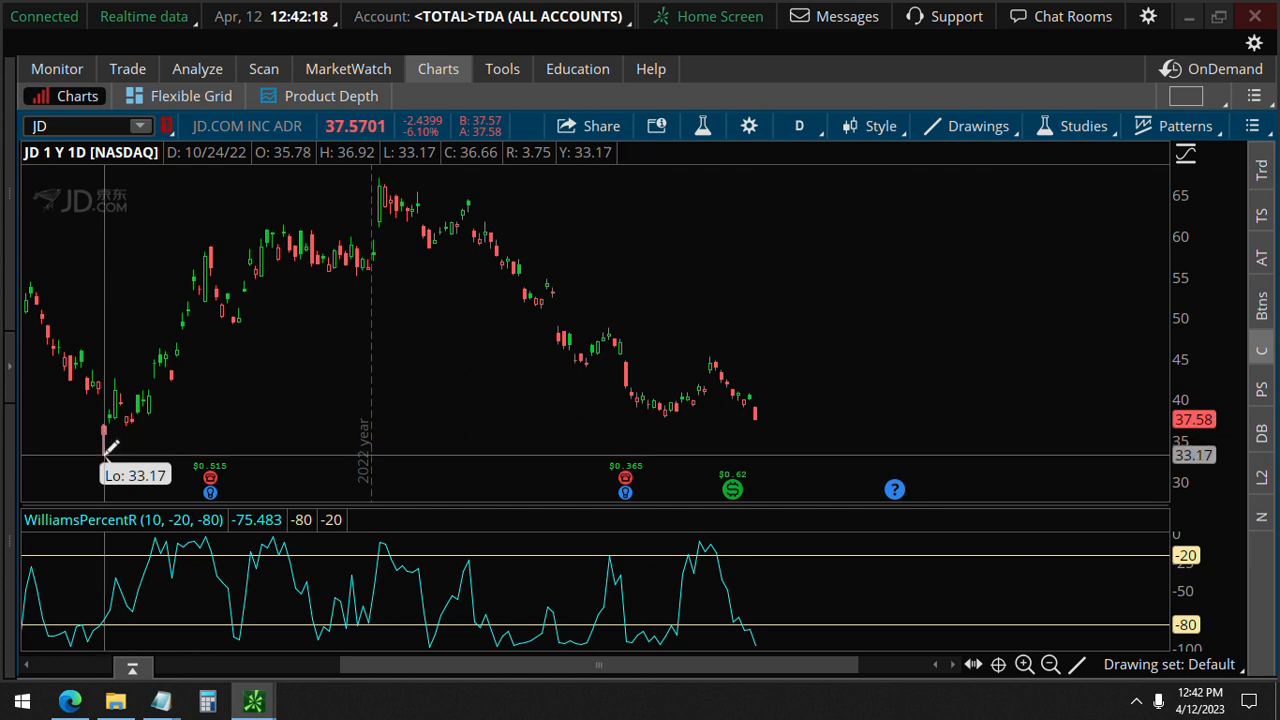
{"action": "mouse_move", "coordinate": [105, 445]}
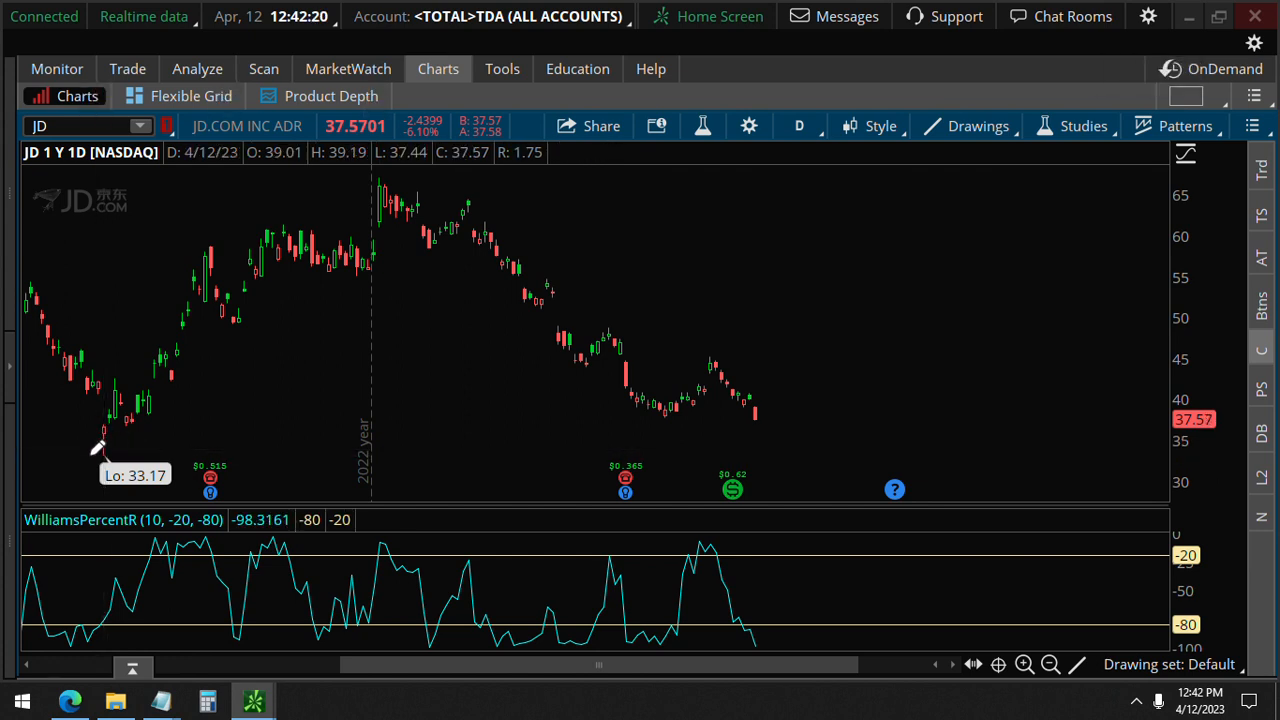
Draw a horizontal line across JD's daily chart marking the 33.17 October low as support
{"action": "left_click_drag", "start_coordinate": [95, 452], "coordinate": [835, 448]}
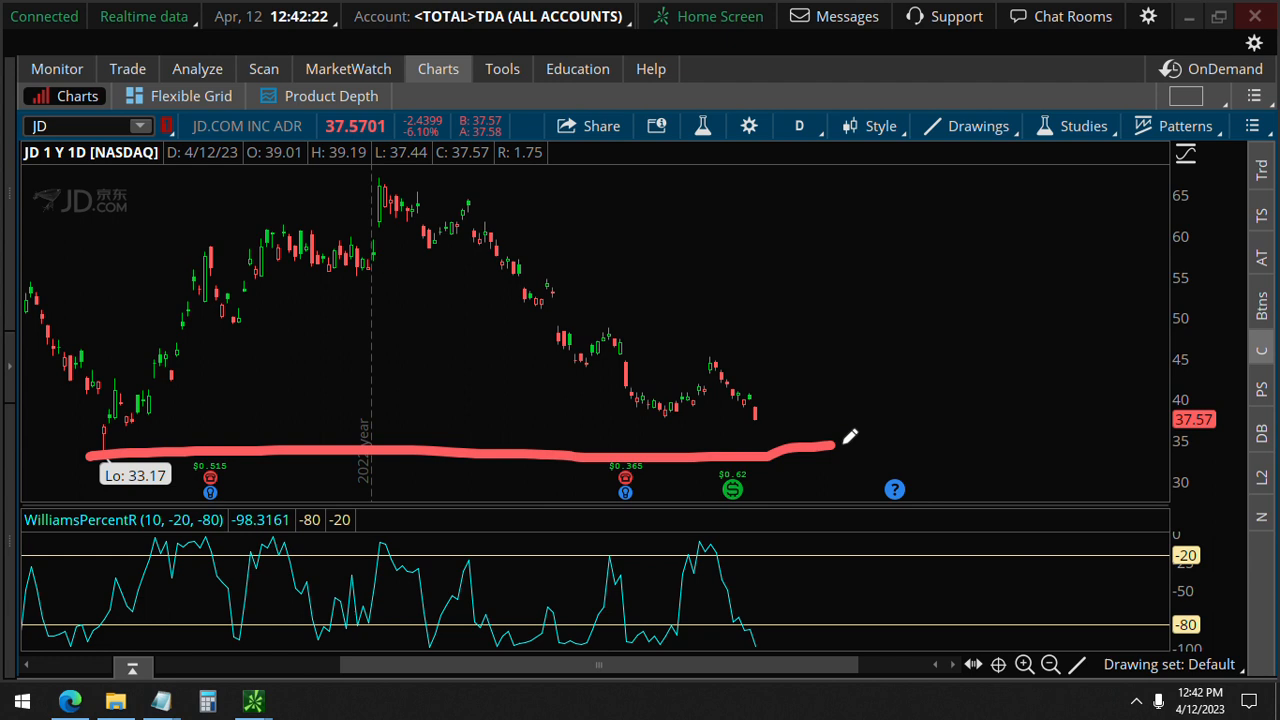
{"action": "left_click_drag", "start_coordinate": [835, 444], "coordinate": [1045, 442]}
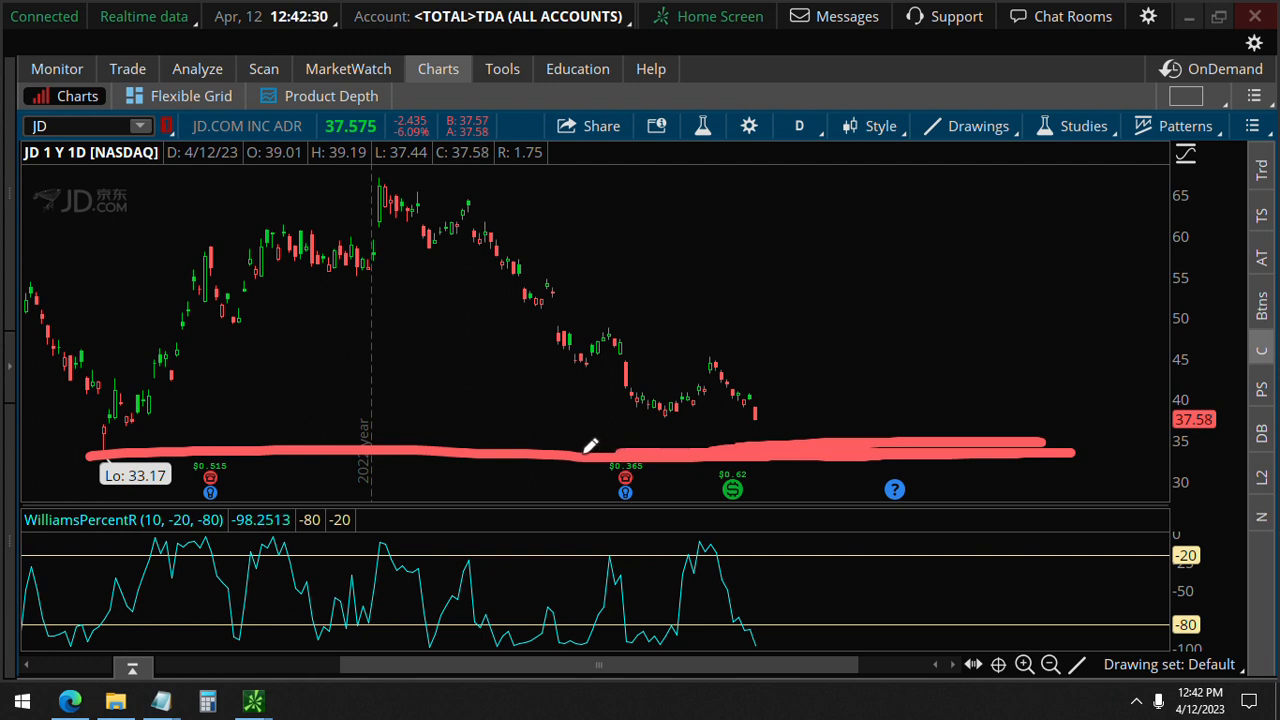
{"action": "mouse_move", "coordinate": [628, 445]}
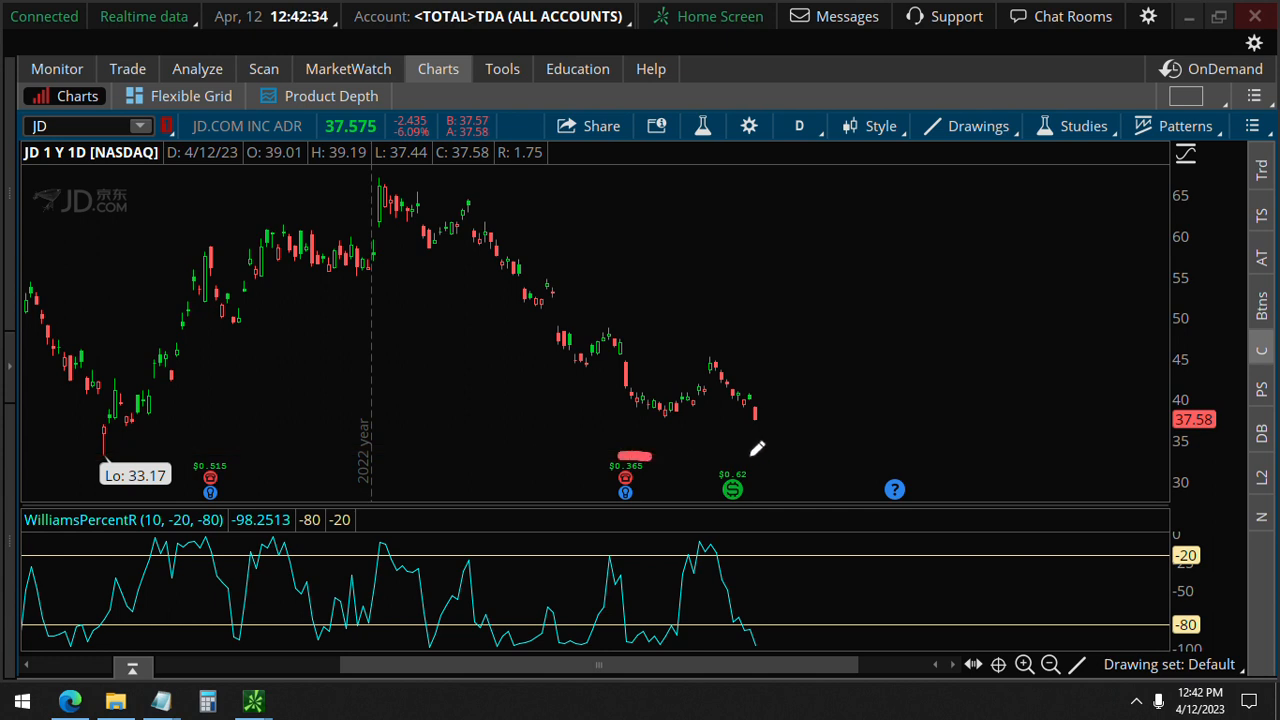
{"action": "mouse_move", "coordinate": [528, 405]}
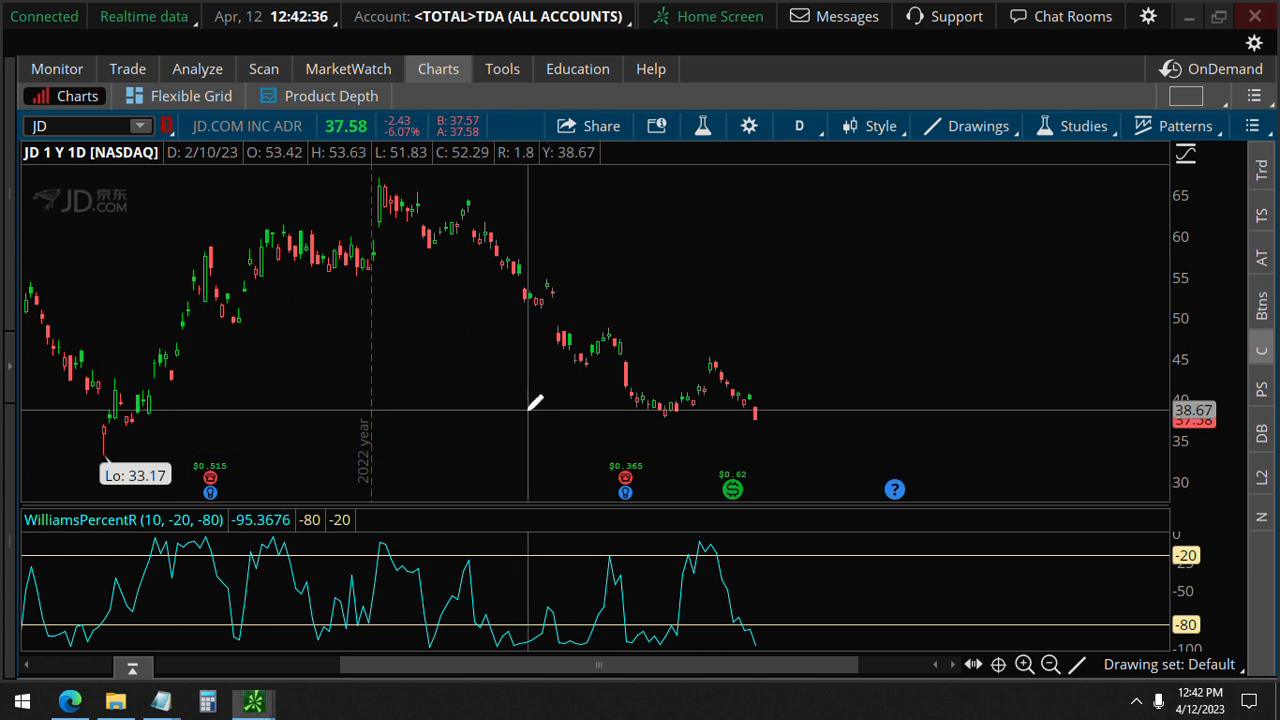
{"action": "mouse_move", "coordinate": [834, 430]}
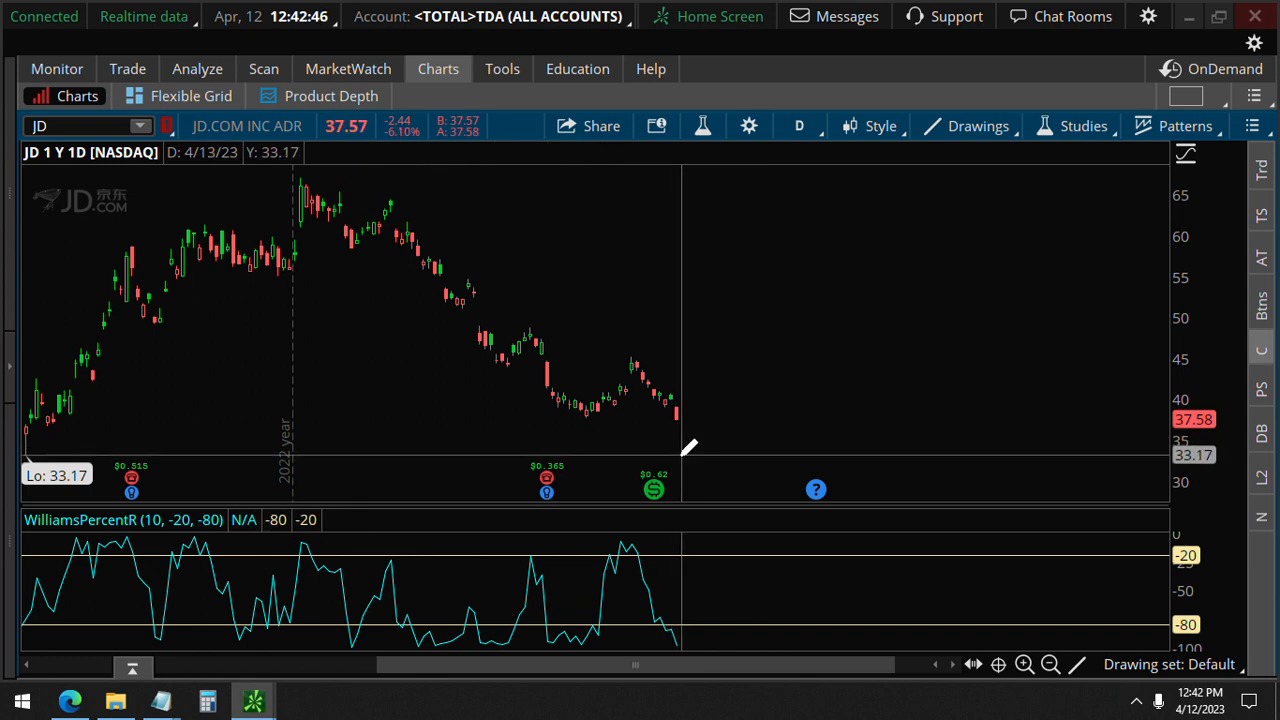
{"action": "mouse_move", "coordinate": [705, 445]}
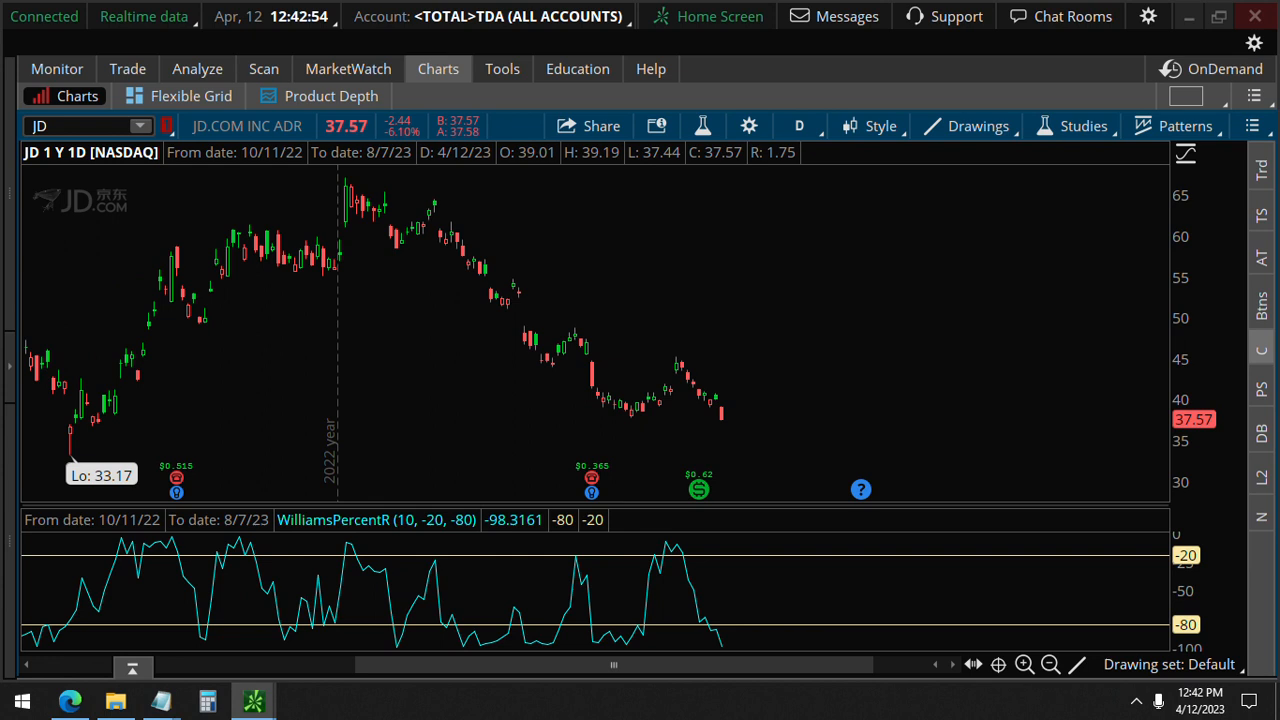
{"action": "mouse_move", "coordinate": [745, 438]}
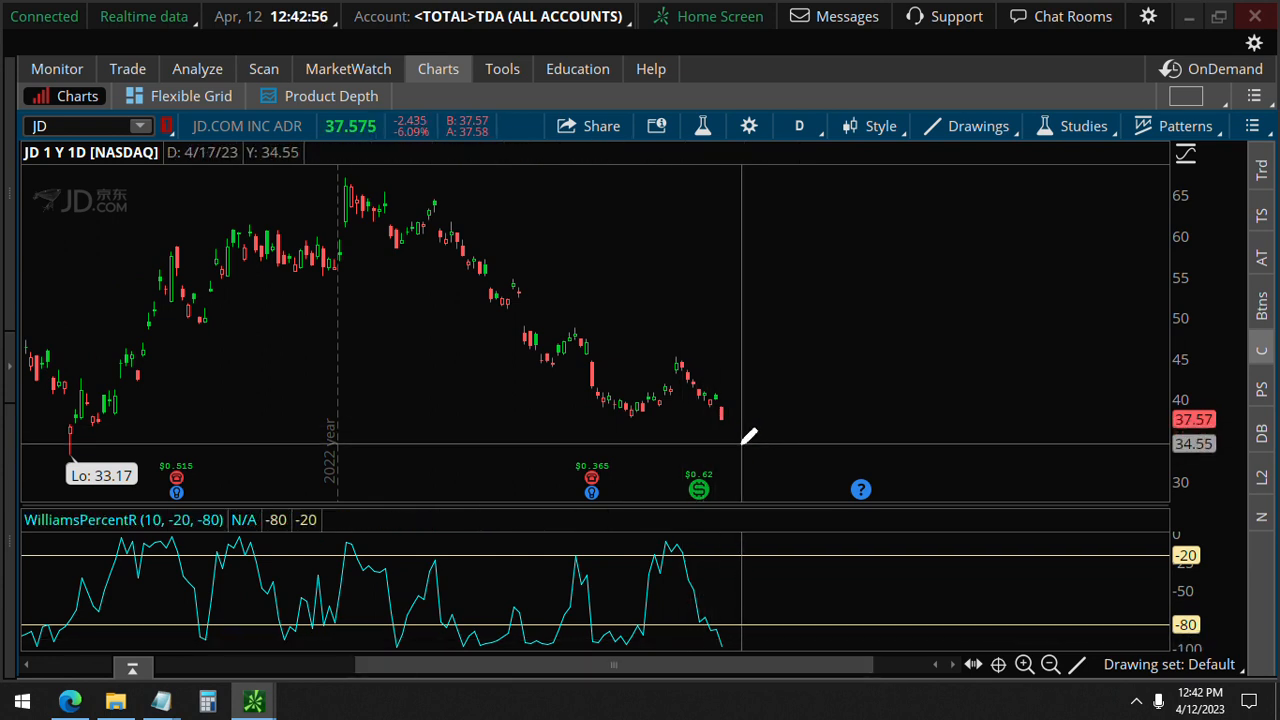
{"action": "mouse_move", "coordinate": [740, 440]}
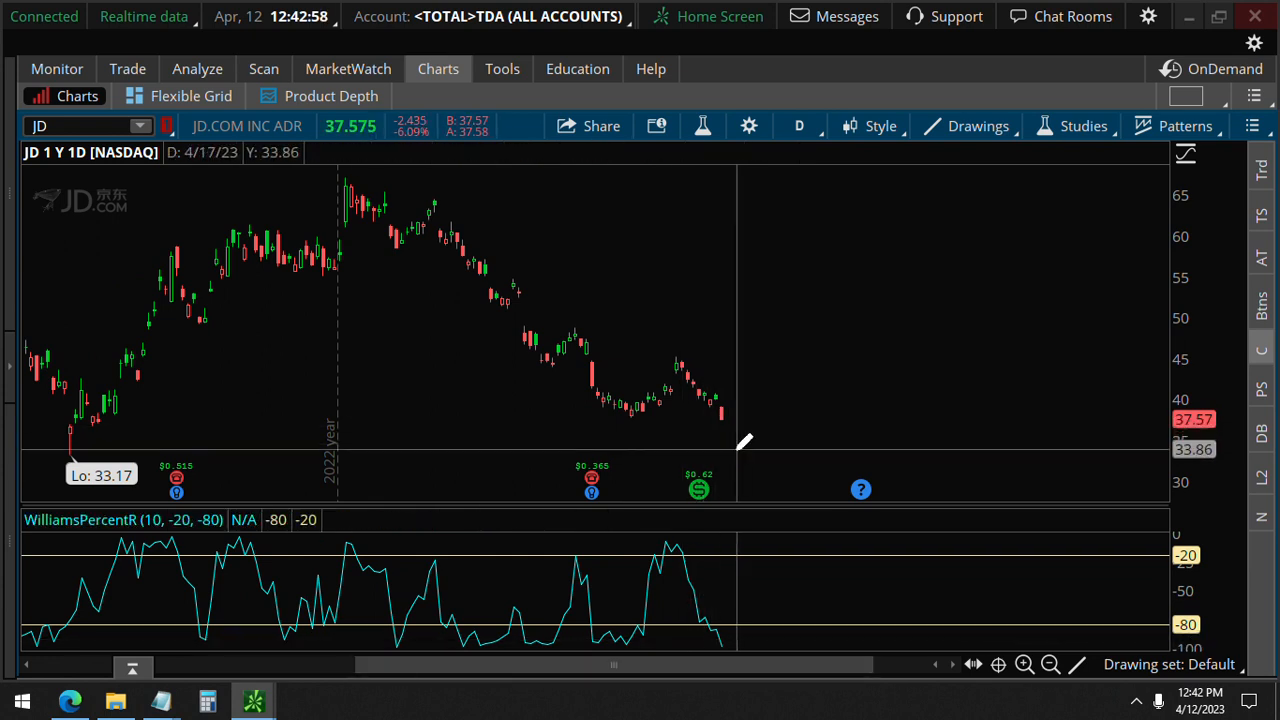